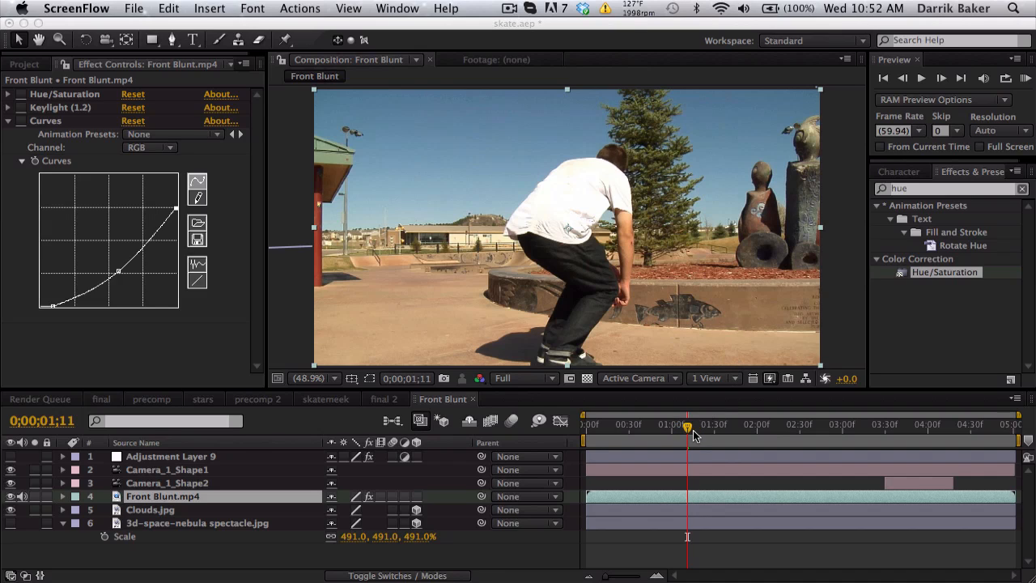
Review the skater's trick frame by frame with the clouds sky in place.
left_click(694, 424)
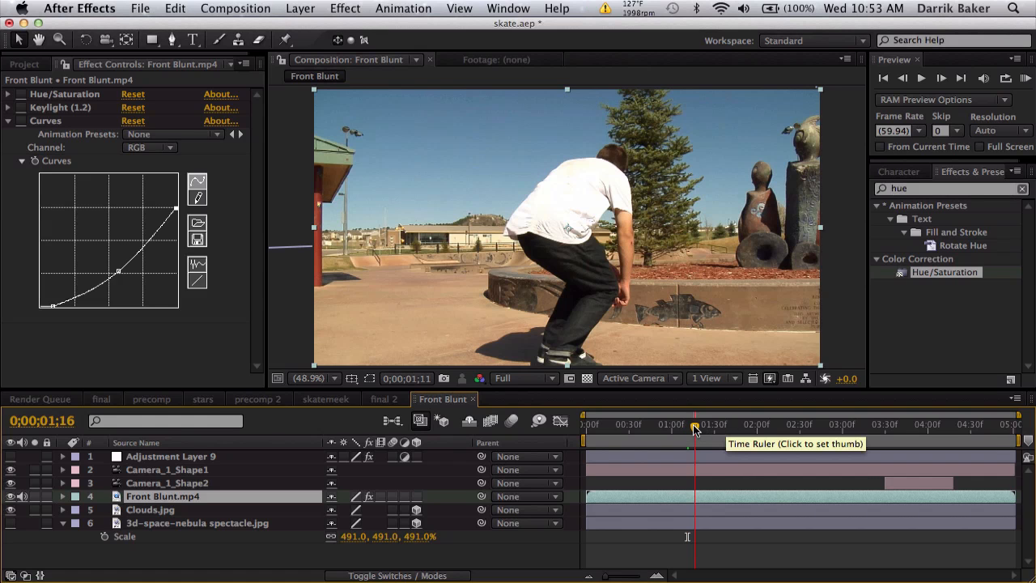
left_click(735, 424)
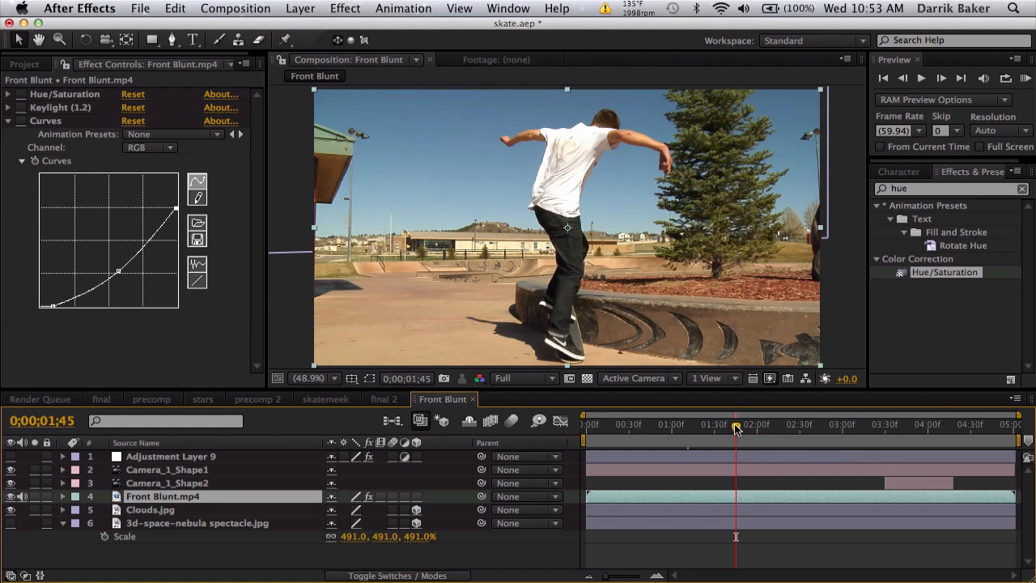
left_click_drag(737, 428, 791, 427)
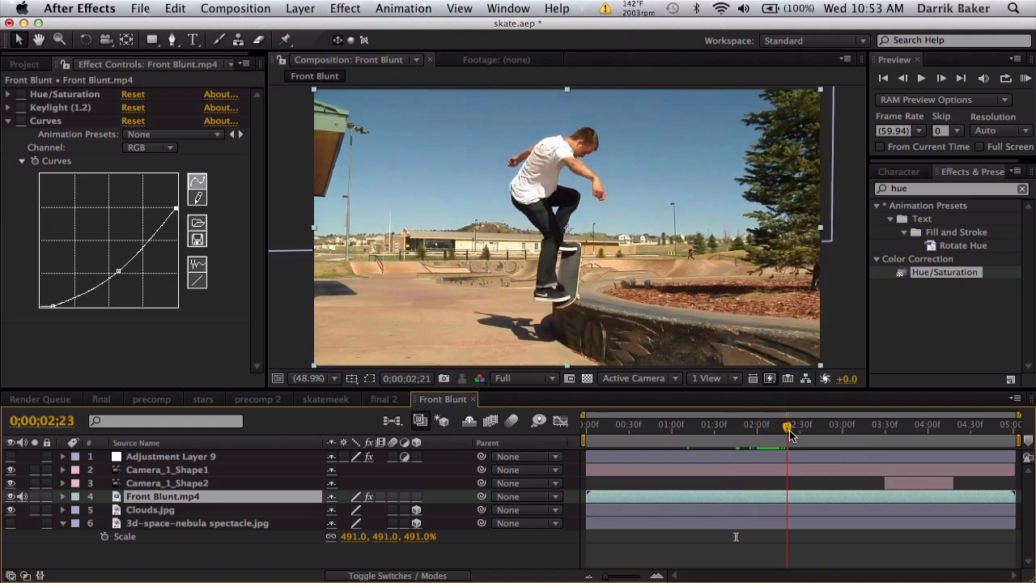
left_click_drag(785, 424, 797, 424)
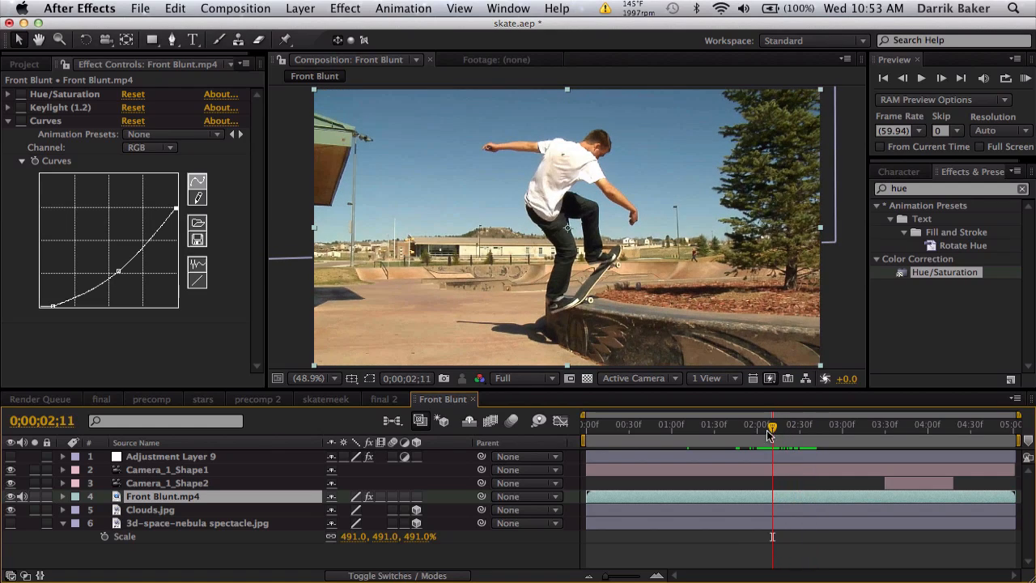
left_click(742, 424)
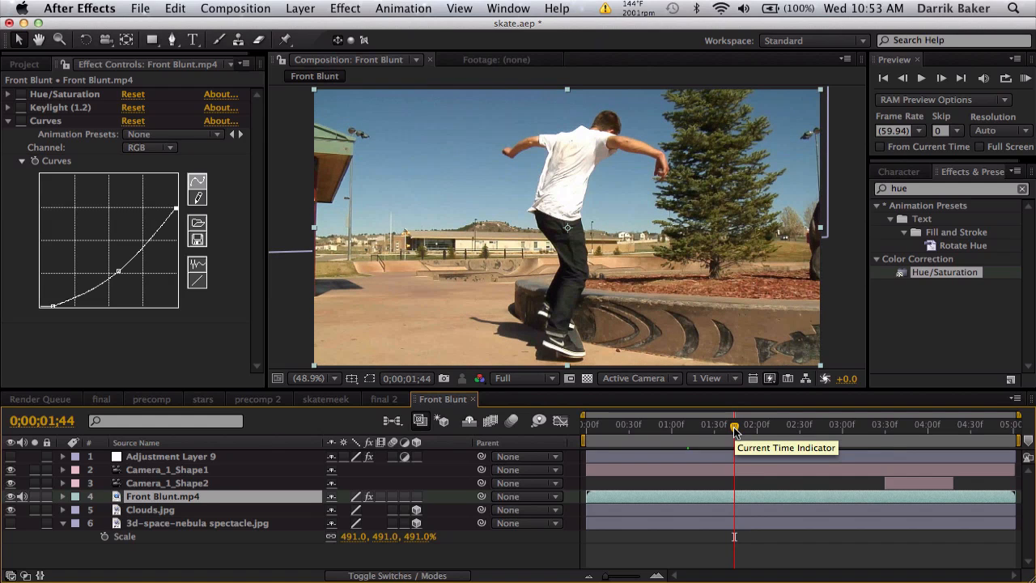
mouse_move(656, 204)
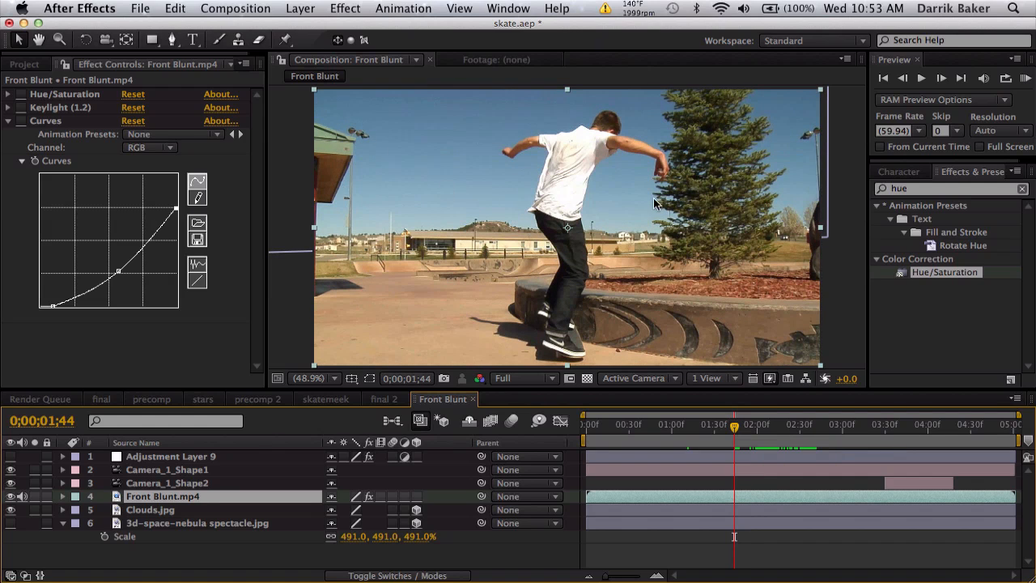
mouse_move(405, 306)
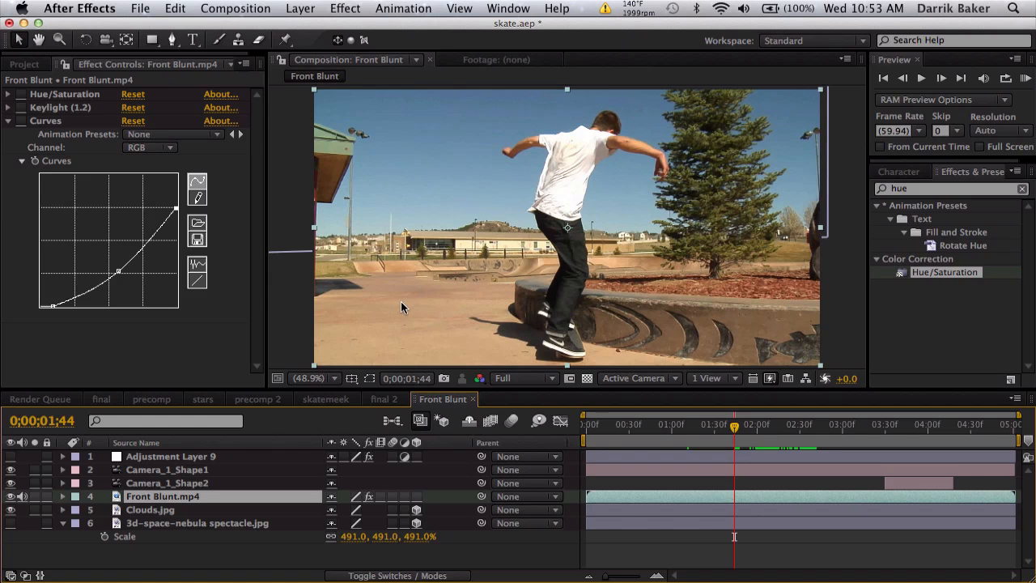
mouse_move(758, 428)
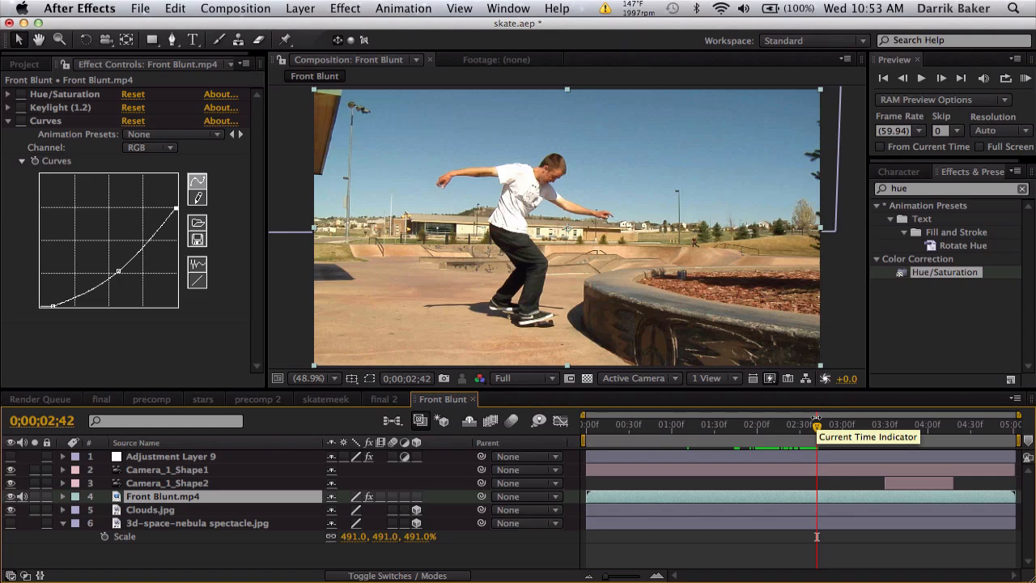
mouse_move(194, 371)
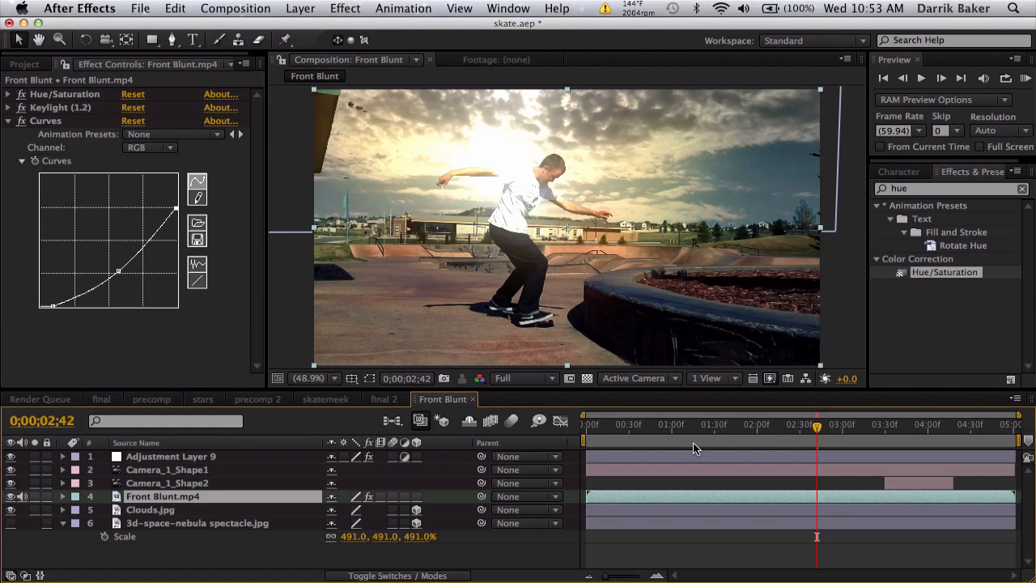
left_click(748, 424)
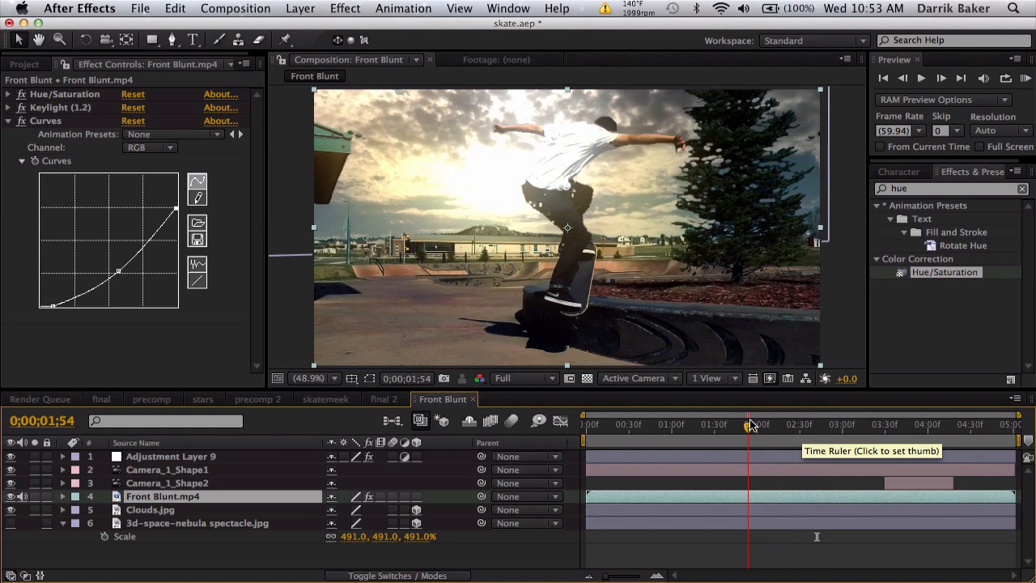
left_click(871, 425)
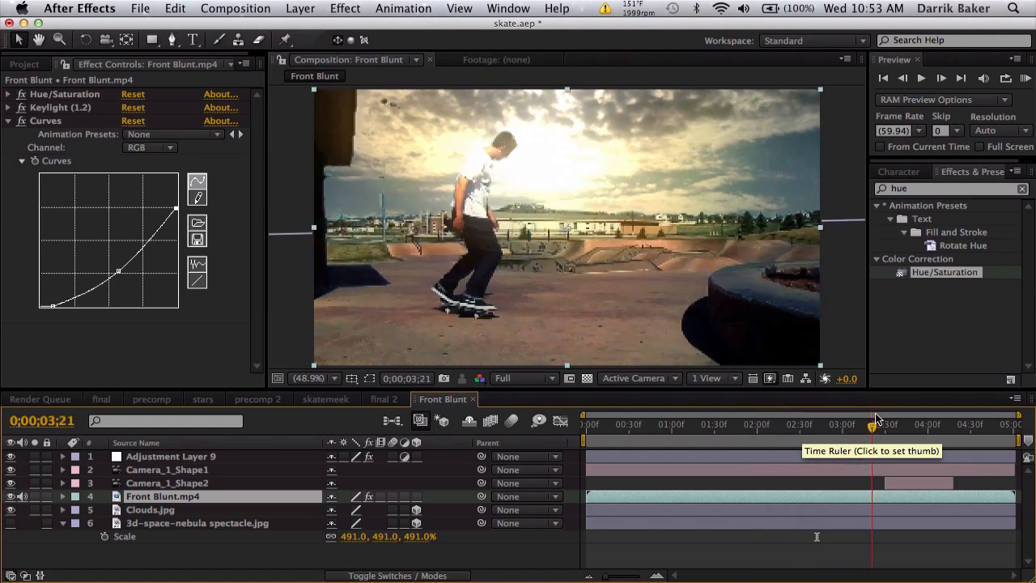
left_click(878, 424)
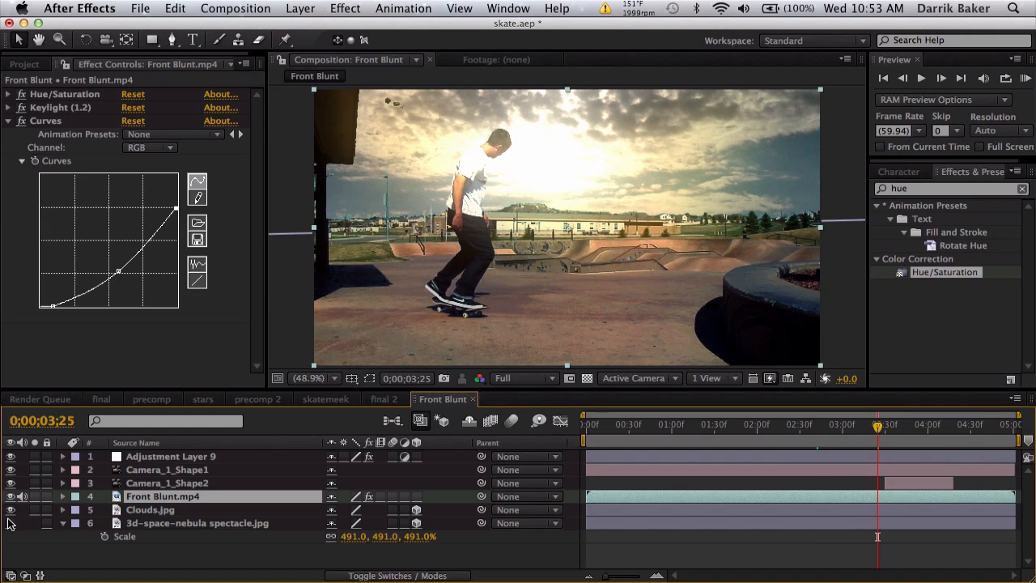
Hide the Clouds.jpg layer so the nebula image shows behind the skater.
left_click(10, 523)
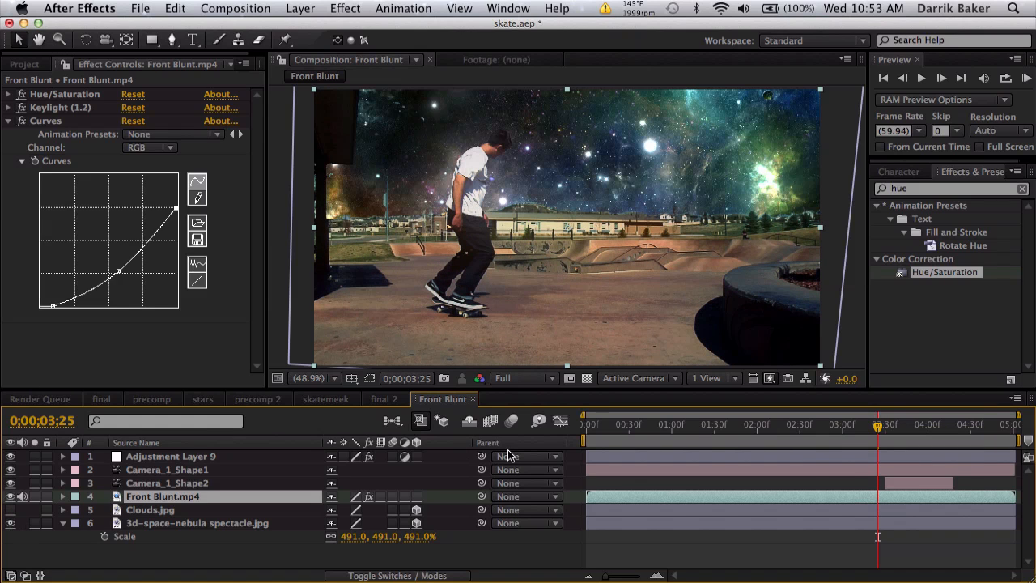
left_click(721, 425)
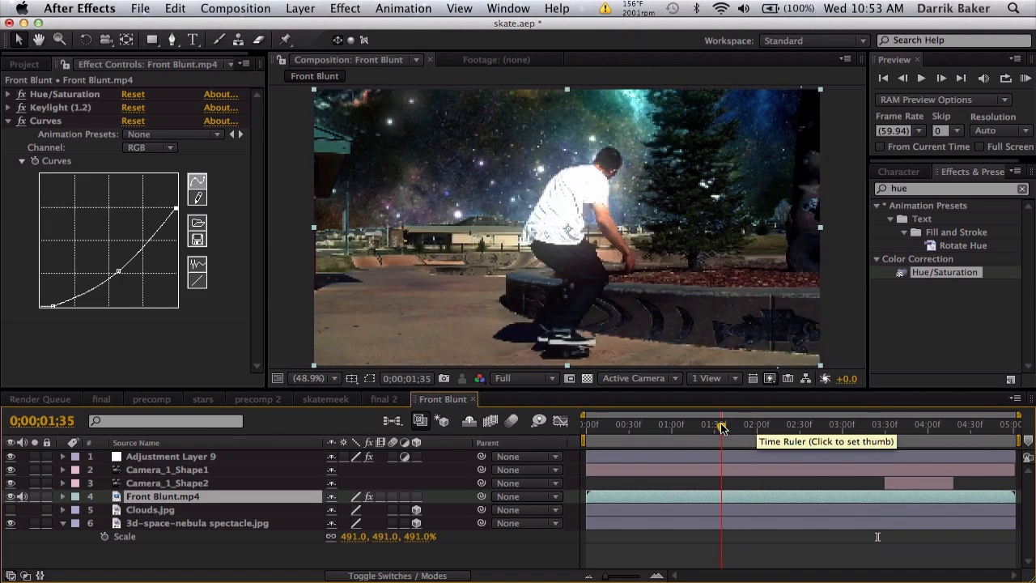
left_click(735, 424)
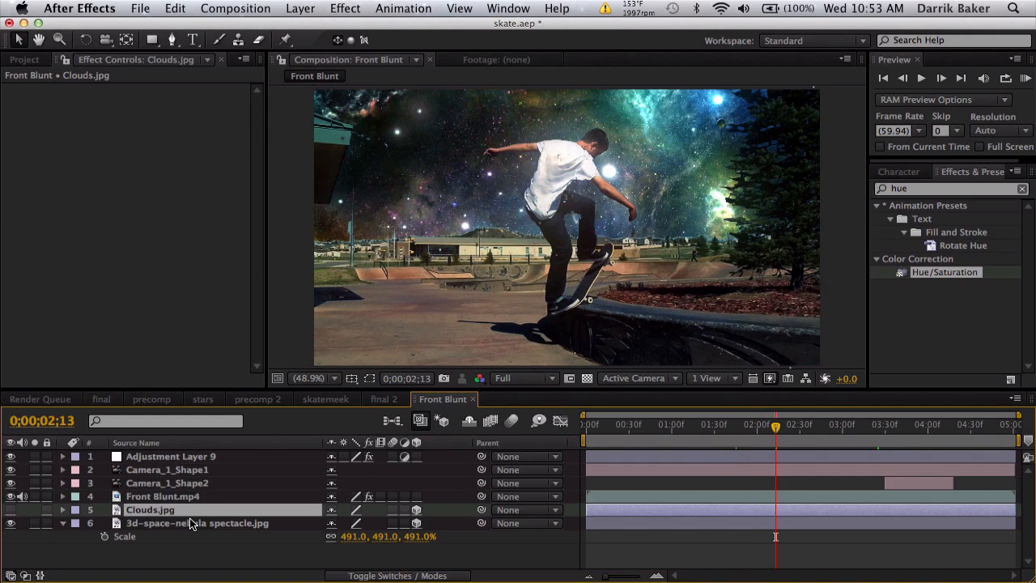
Remove the Clouds and nebula layers and the clip's effects, restoring the original blue sky.
left_click(162, 496)
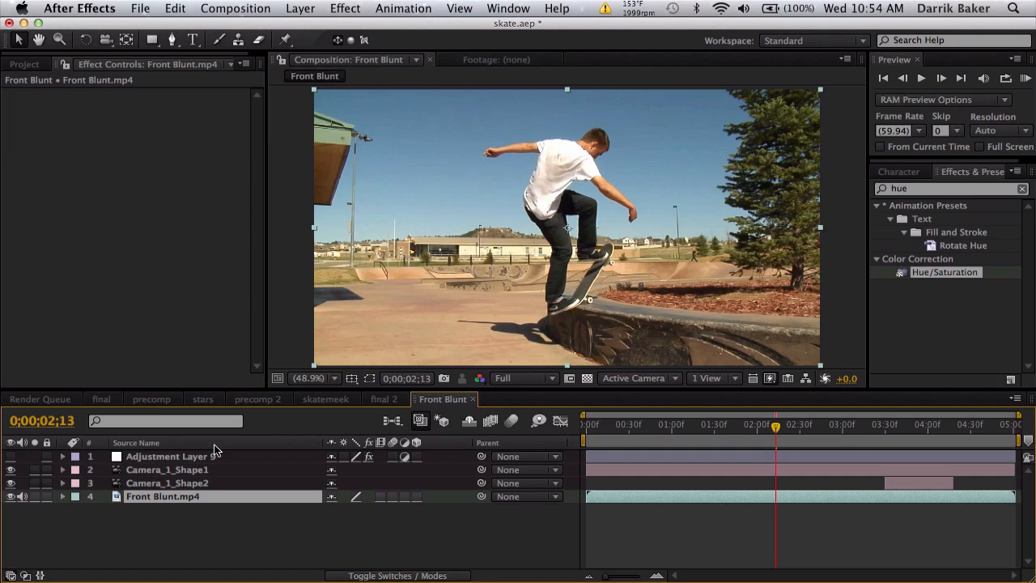
mouse_move(731, 440)
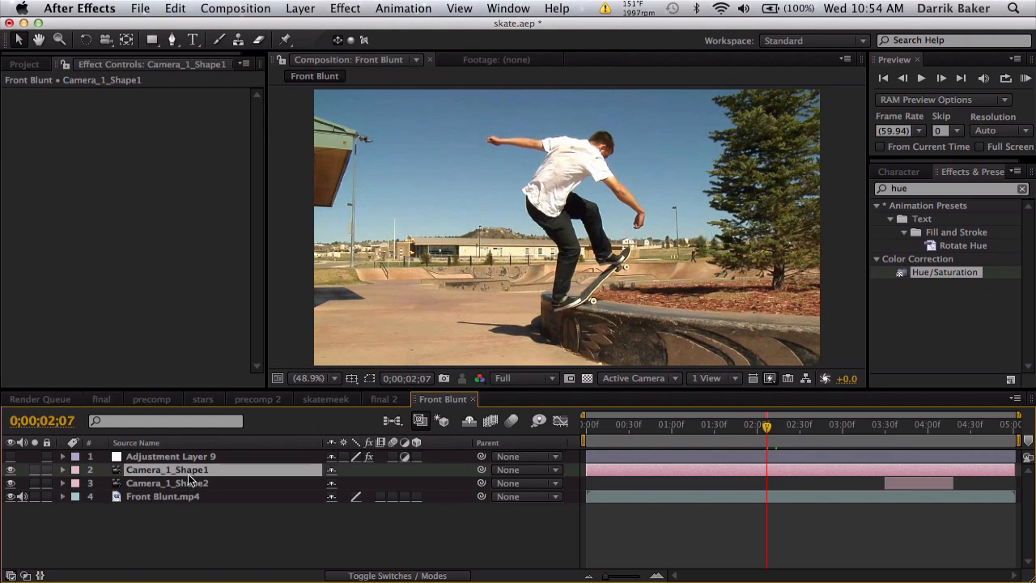
left_click(168, 482)
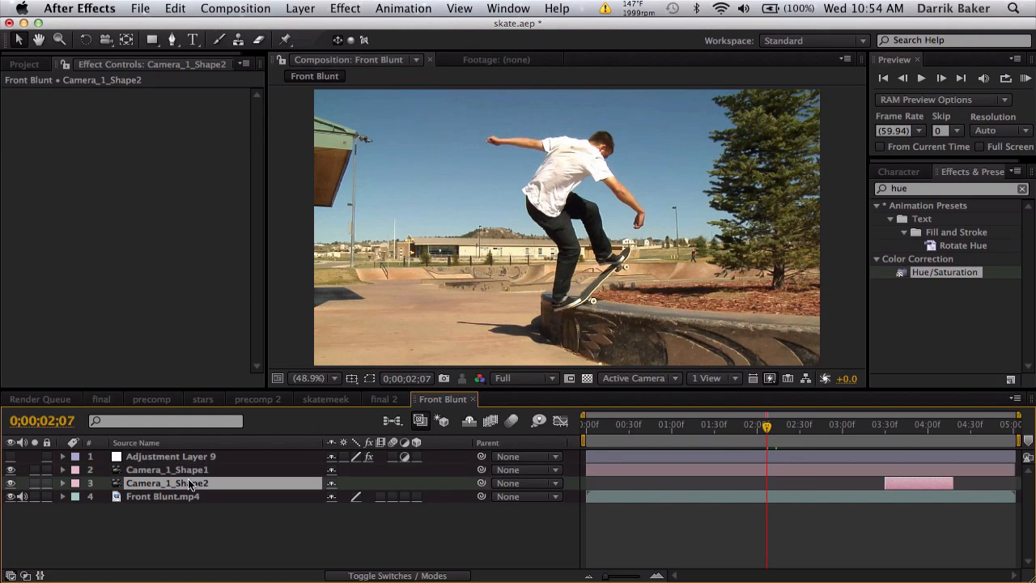
mouse_move(524, 437)
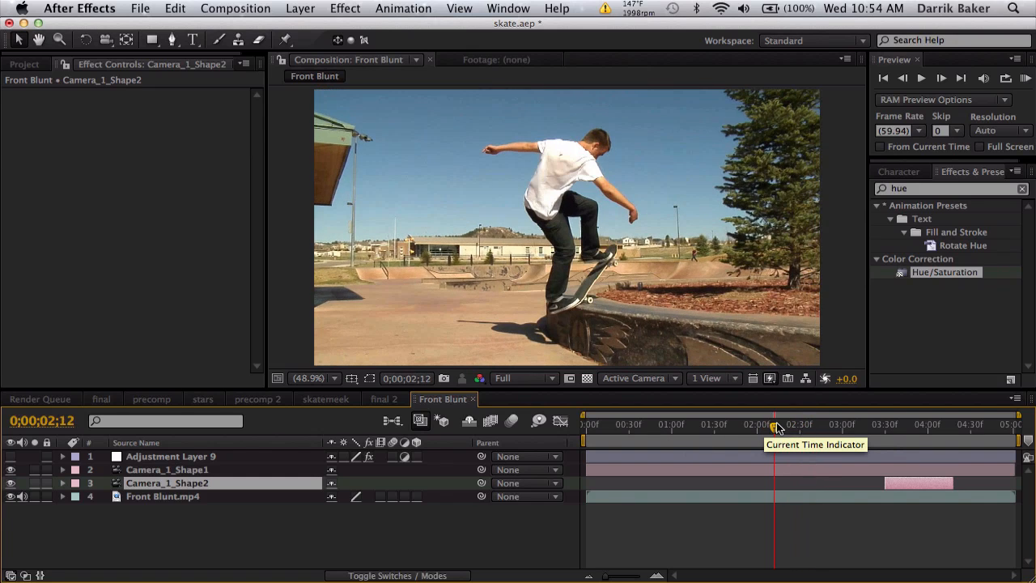
mouse_move(194, 502)
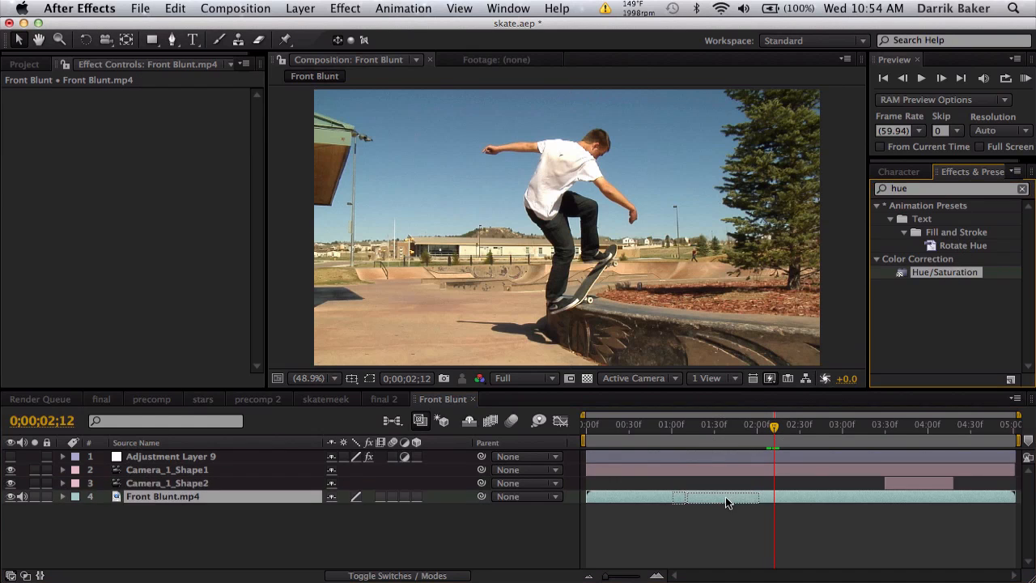
Apply Hue/Saturation to the skate clip with the Blues channel saturation at 78.
double_click(944, 272)
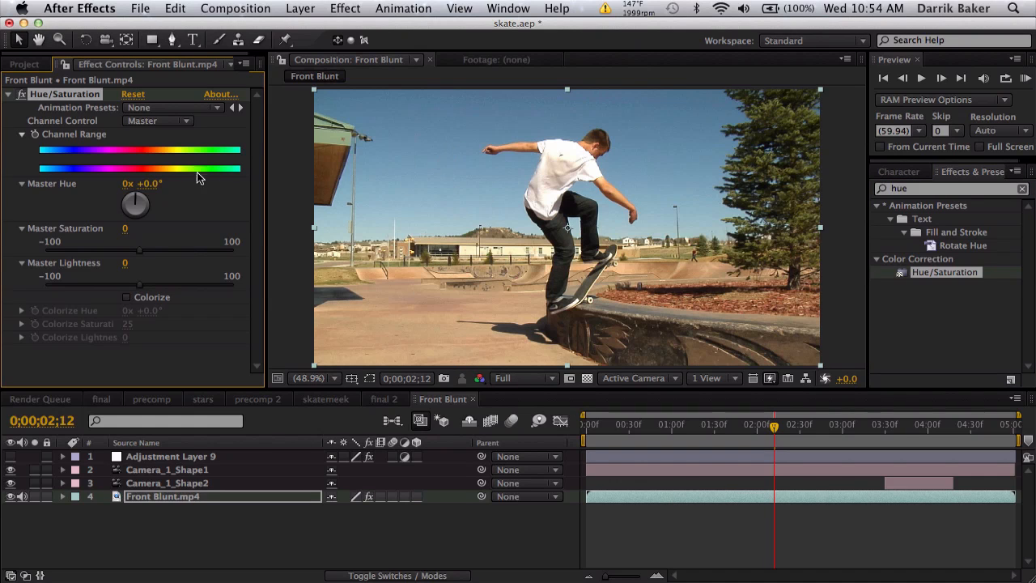
left_click(158, 119)
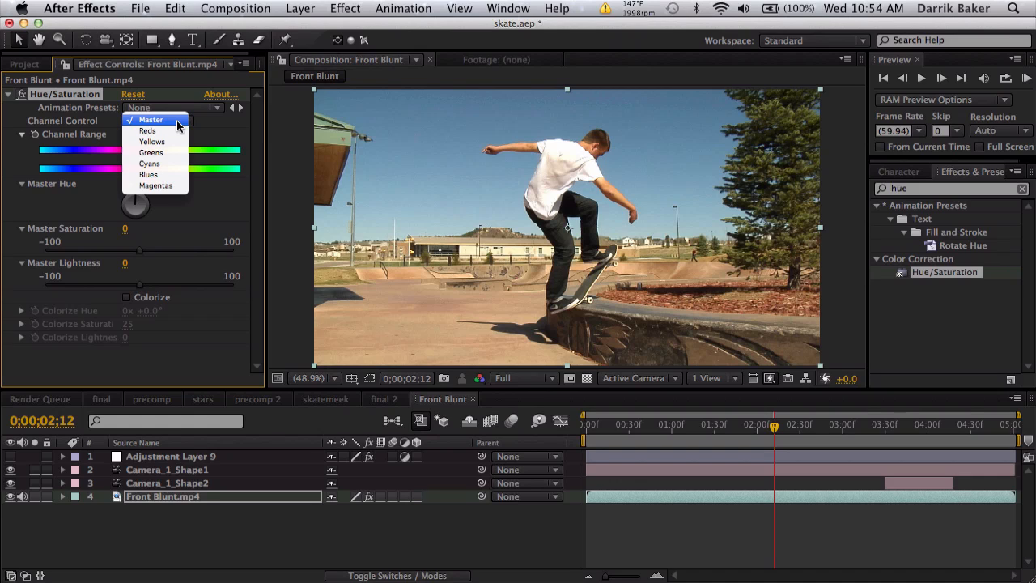
left_click(149, 175)
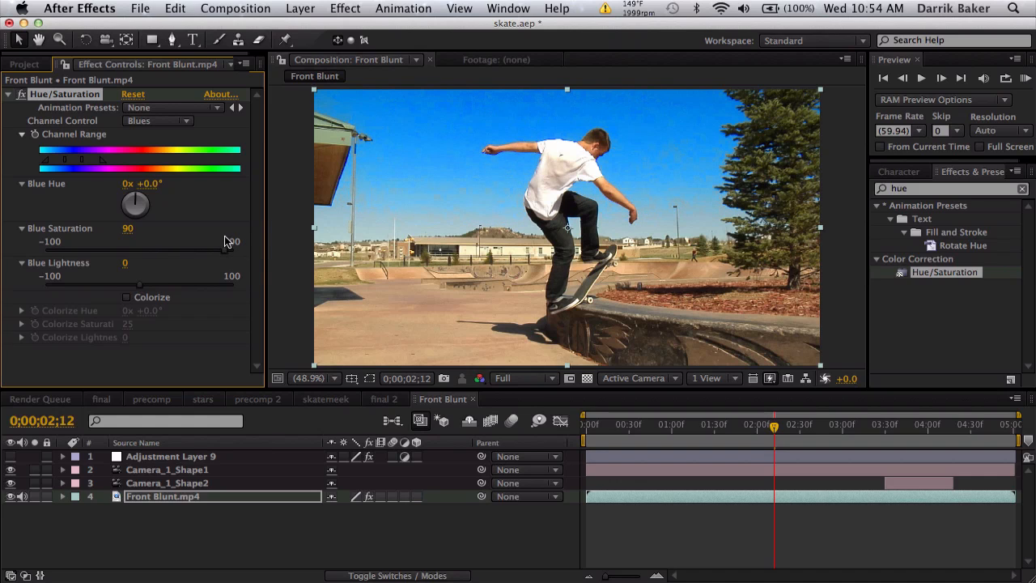
left_click_drag(225, 251, 213, 251)
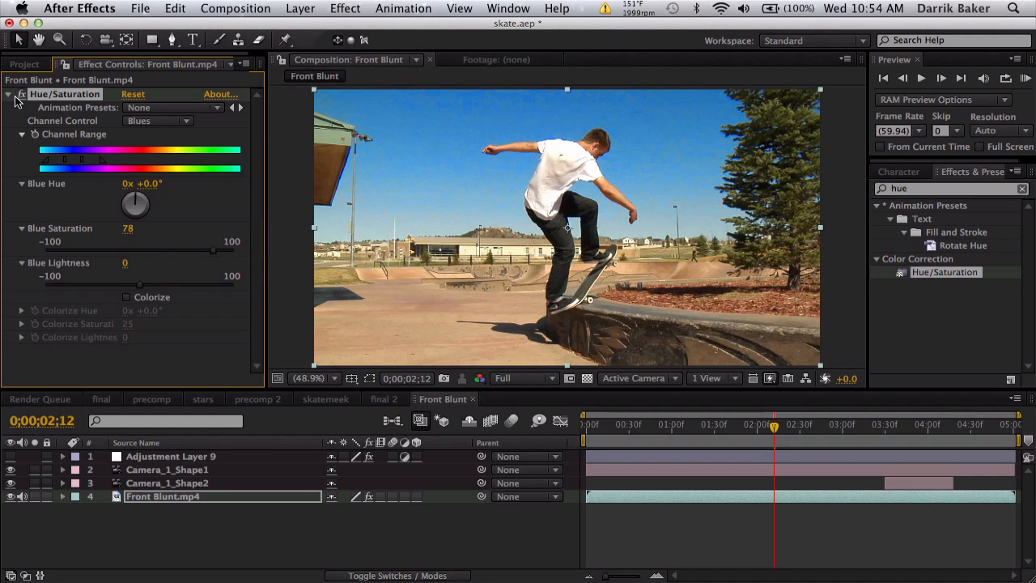
mouse_move(531, 197)
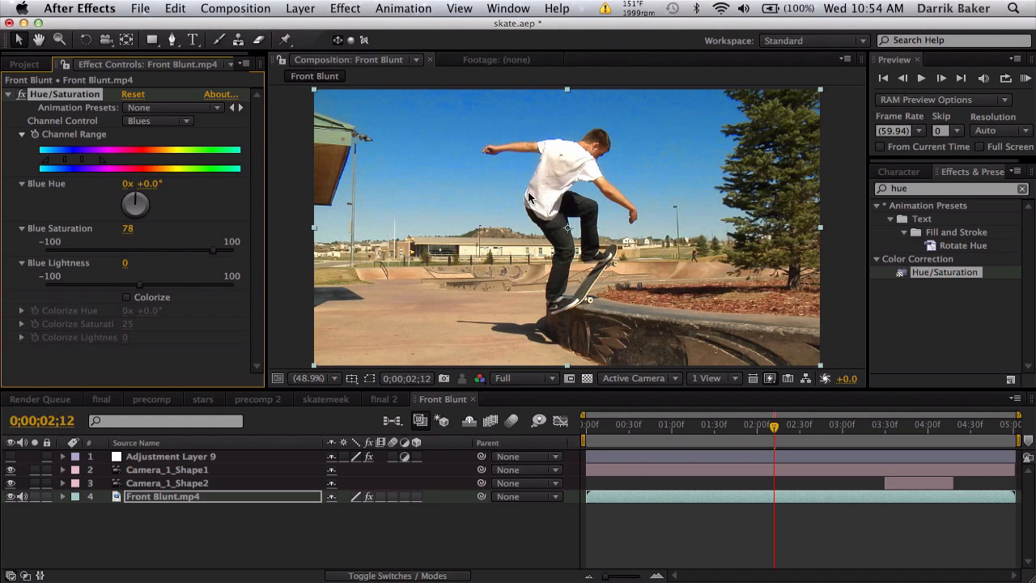
left_click(9, 93)
type("keyl")
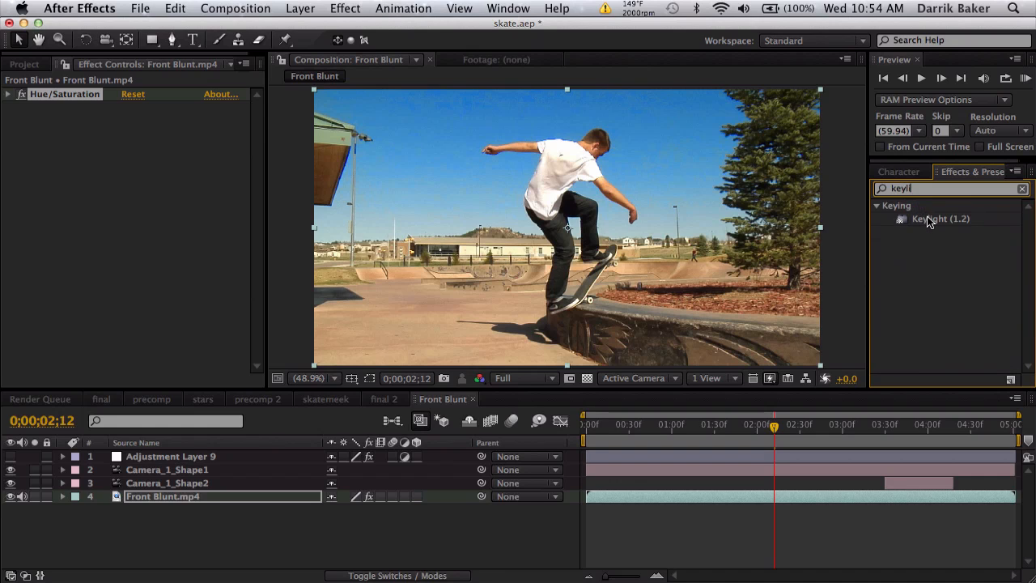
Apply Keylight to the clip with screen balance 50 and screen gain 262.
double_click(940, 218)
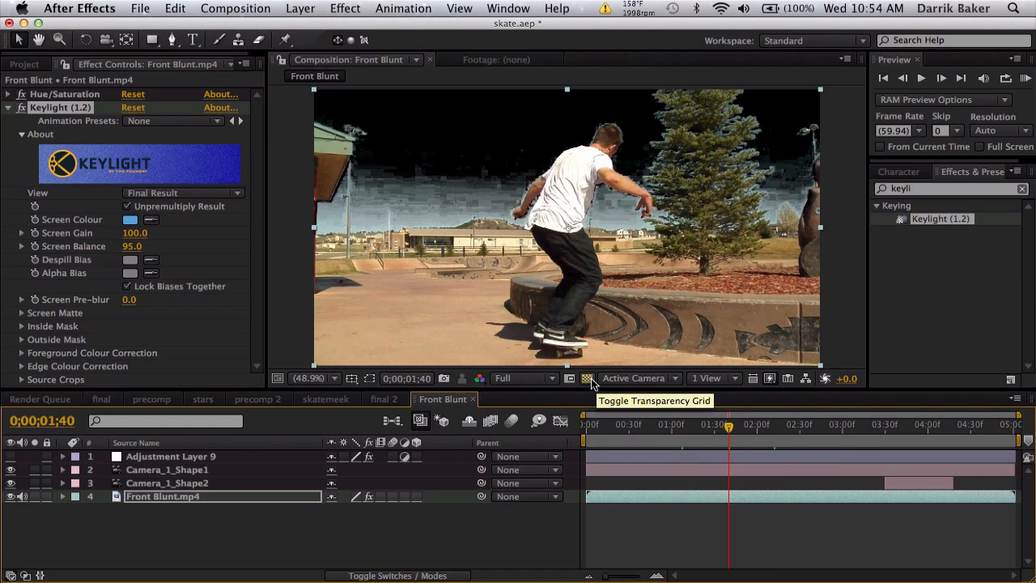
left_click(590, 378)
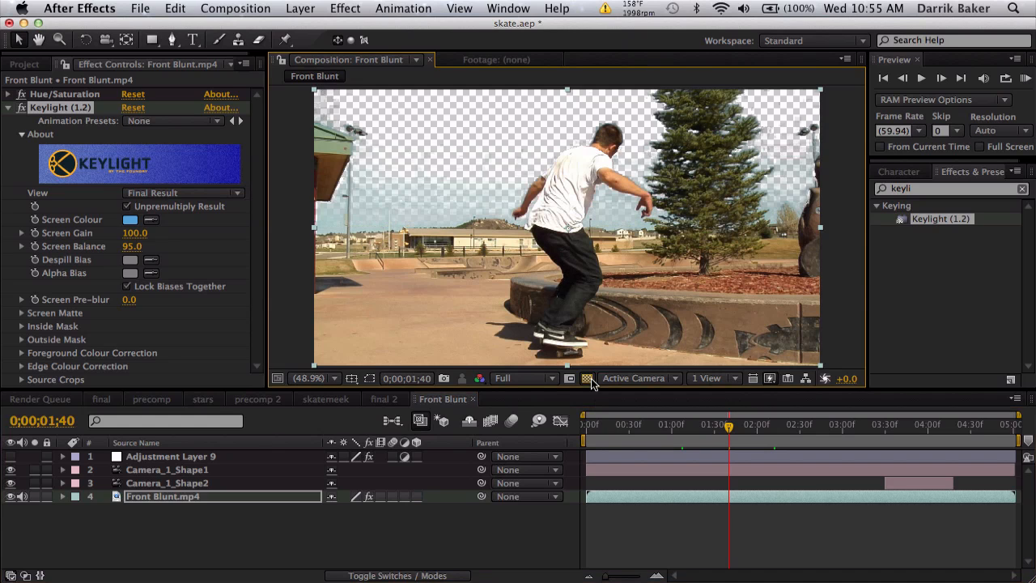
left_click(586, 379)
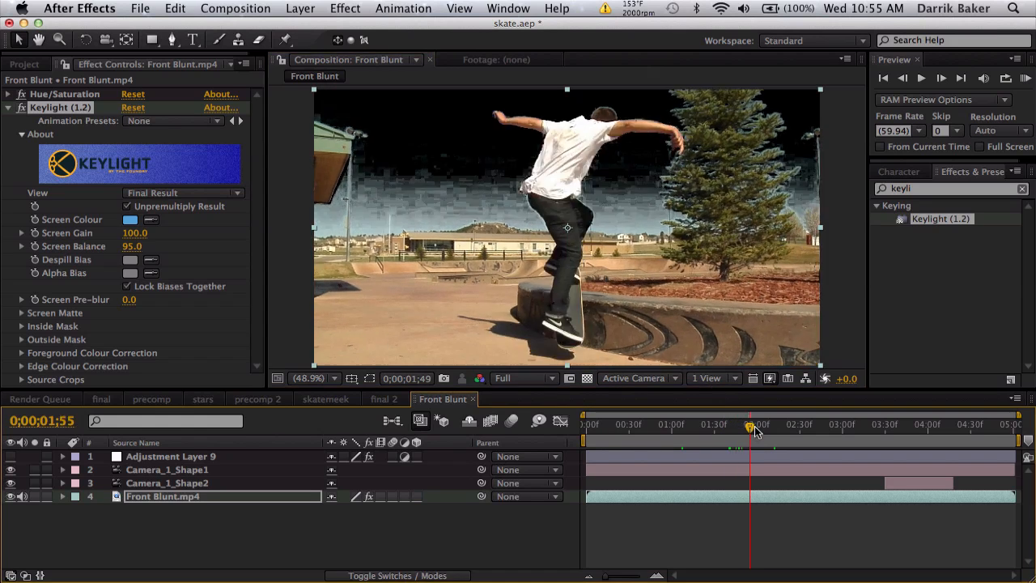
left_click_drag(751, 424, 774, 424)
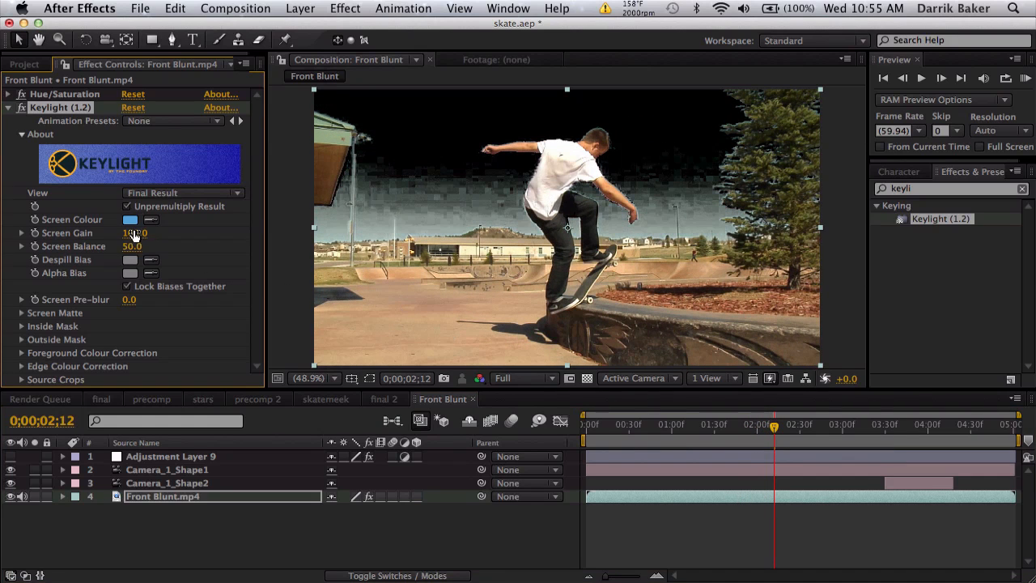
left_click_drag(136, 233, 178, 233)
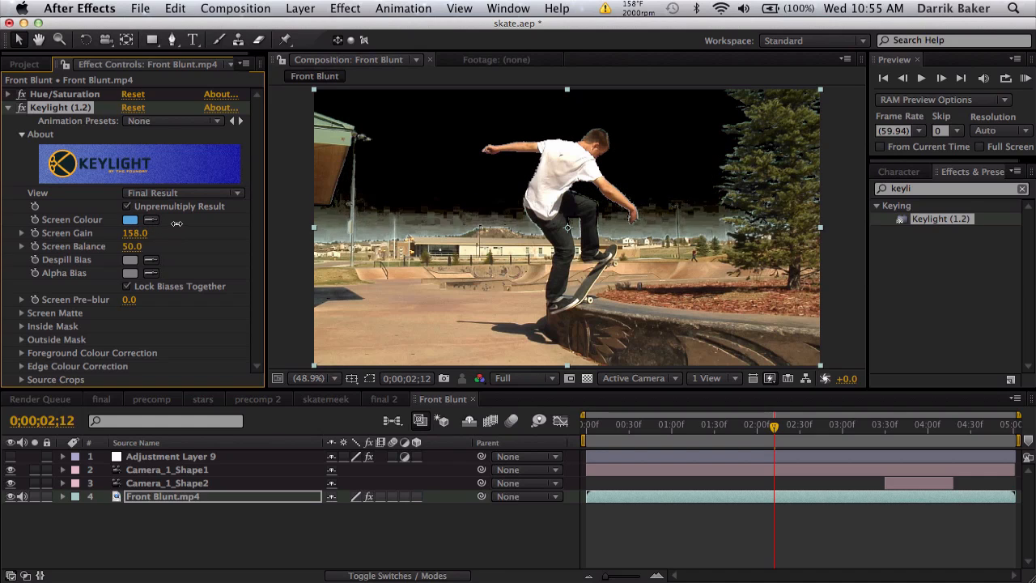
left_click_drag(136, 233, 179, 233)
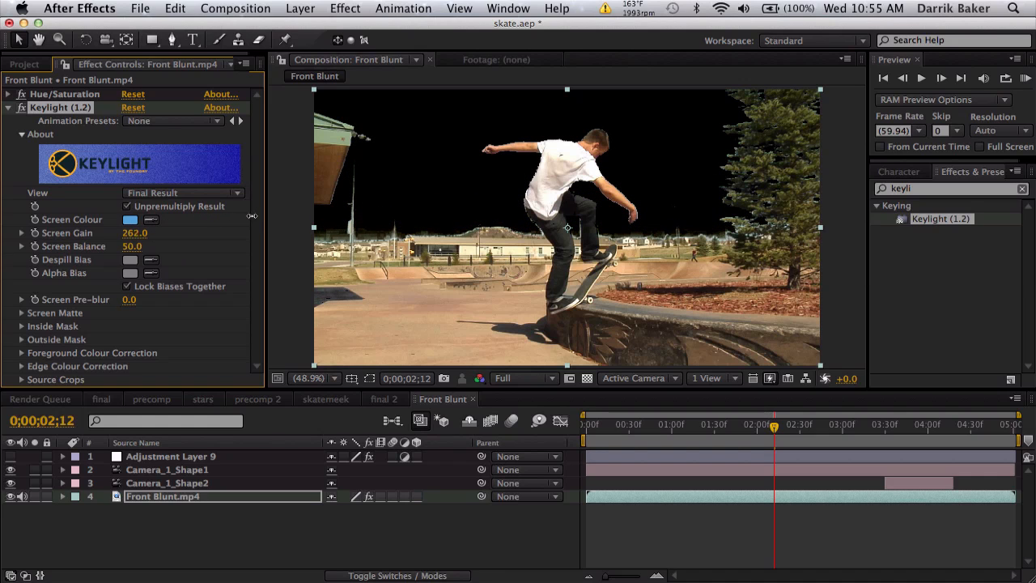
View the comp at 100% and set Keylight's screen gain to 300.
left_click(311, 379)
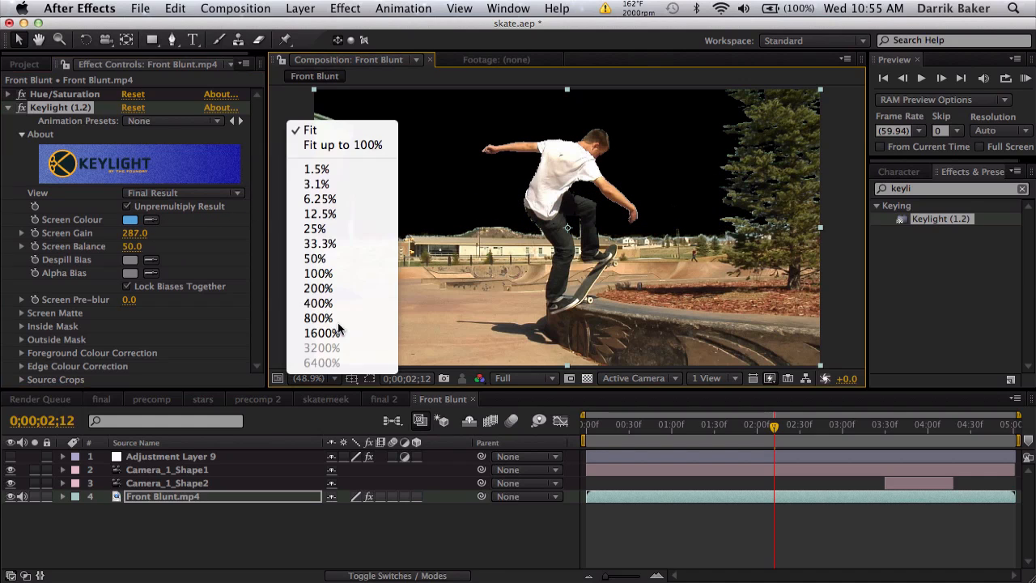
left_click(317, 272)
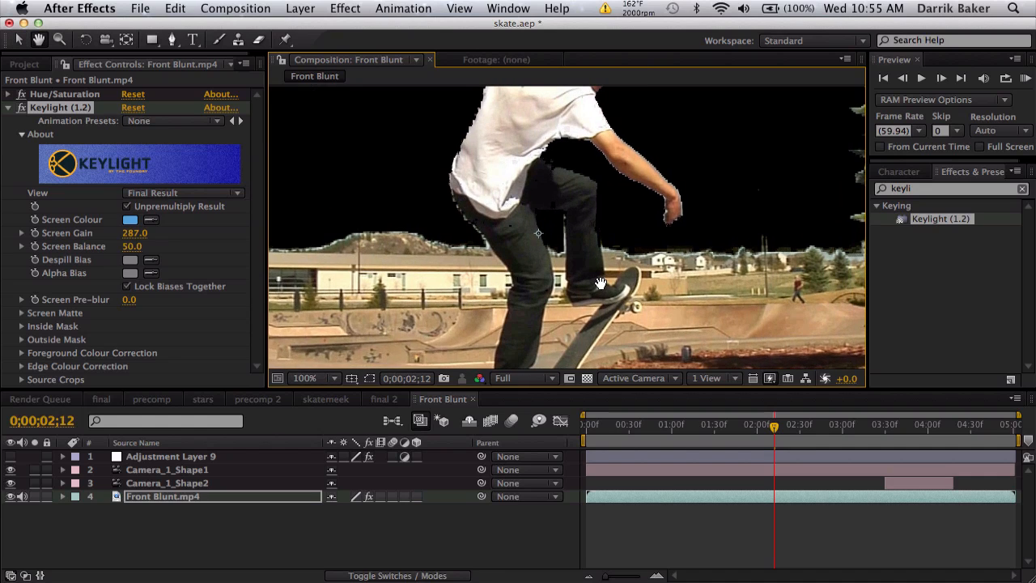
left_click(801, 425)
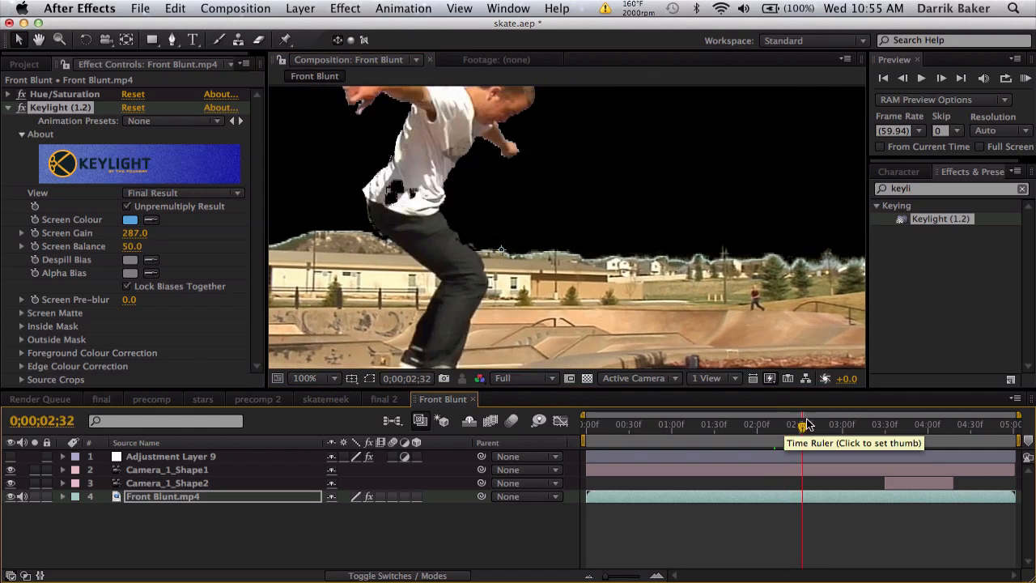
left_click(786, 425)
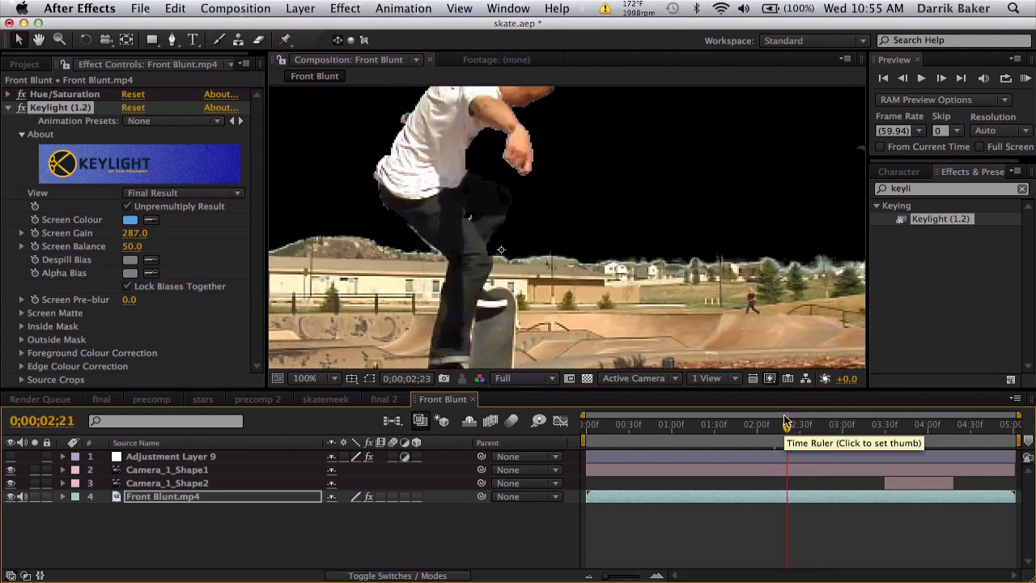
left_click(767, 425)
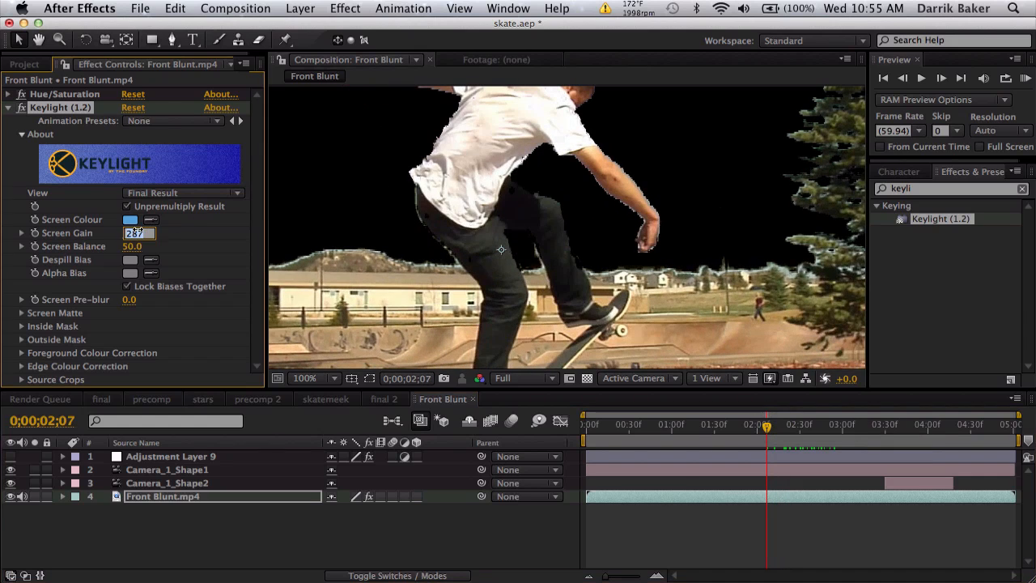
type("300.0")
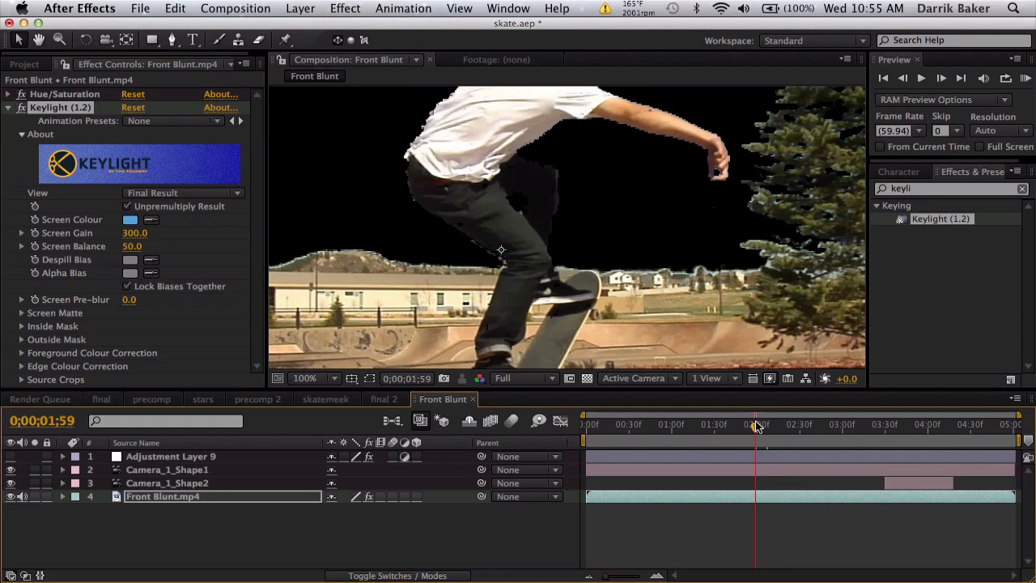
mouse_move(758, 428)
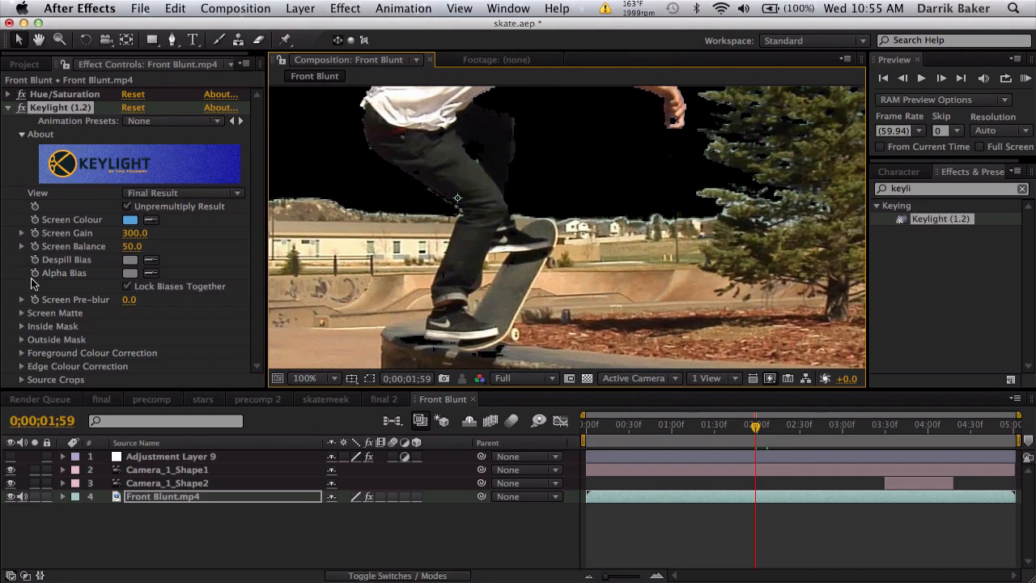
mouse_move(22, 318)
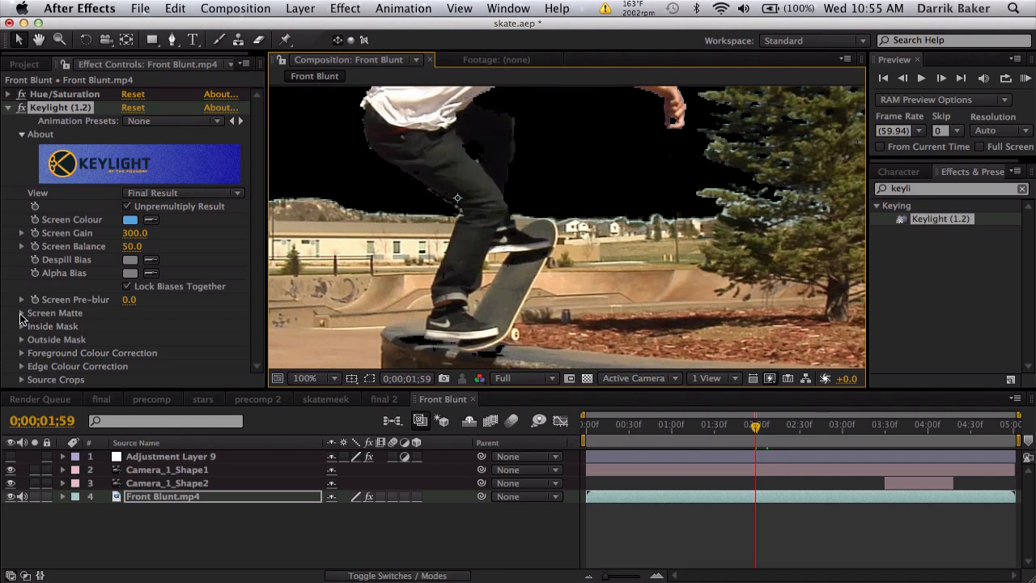
Under Screen Matte, shrink the matte by 1 and add a pre-blur of 1.
left_click(23, 313)
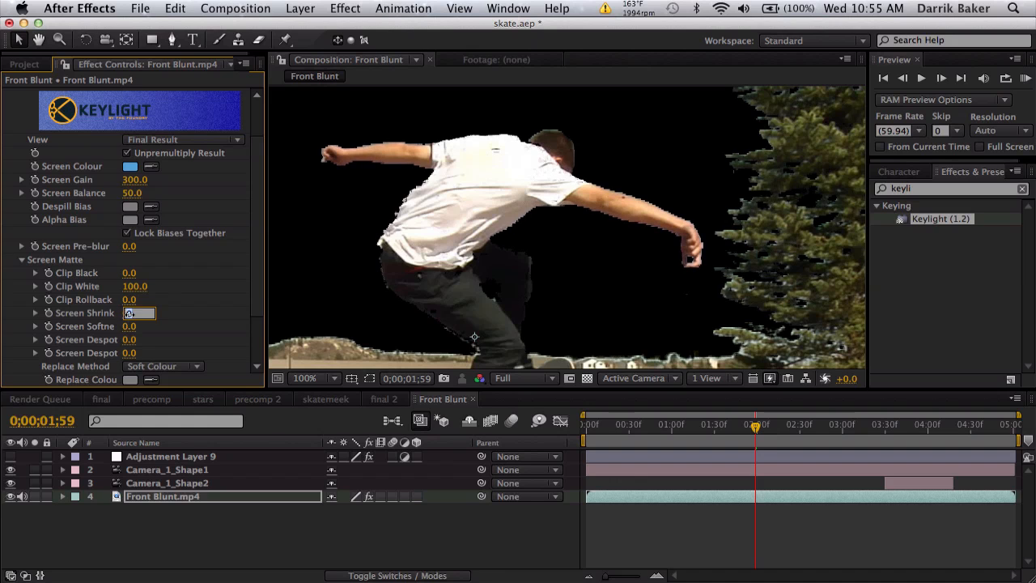
left_click_drag(137, 312, 129, 313)
type("-1")
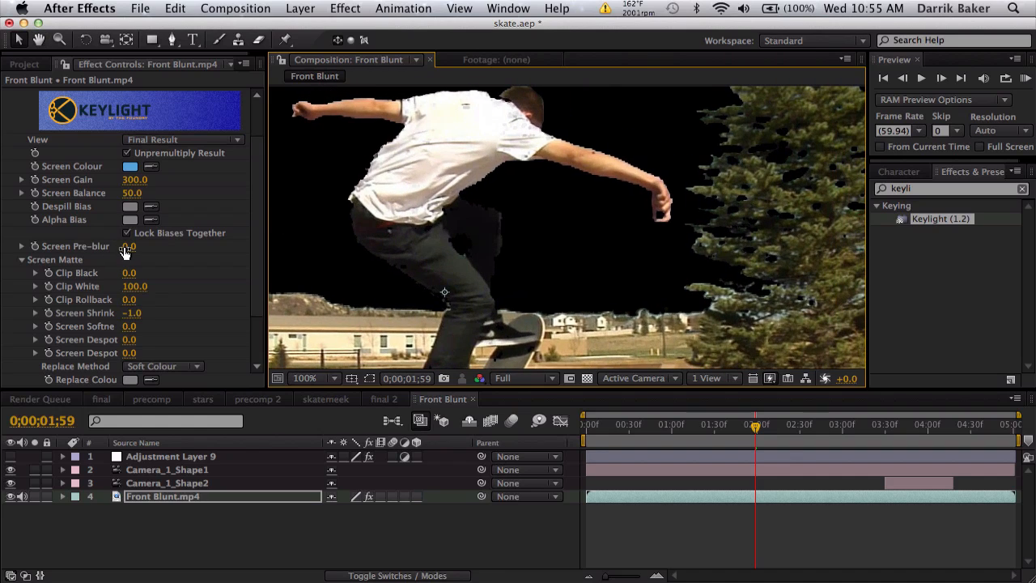
mouse_move(499, 171)
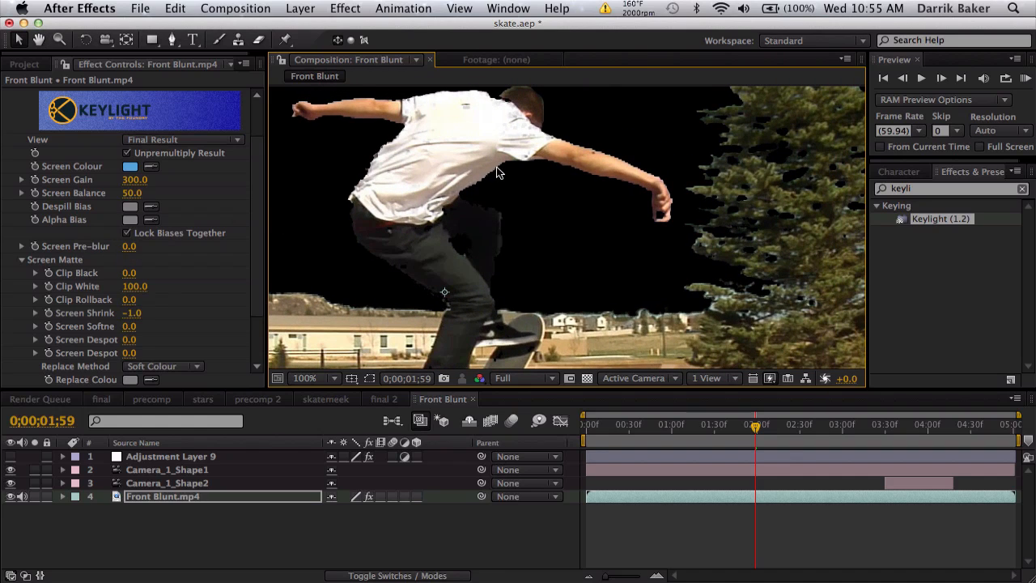
mouse_move(478, 185)
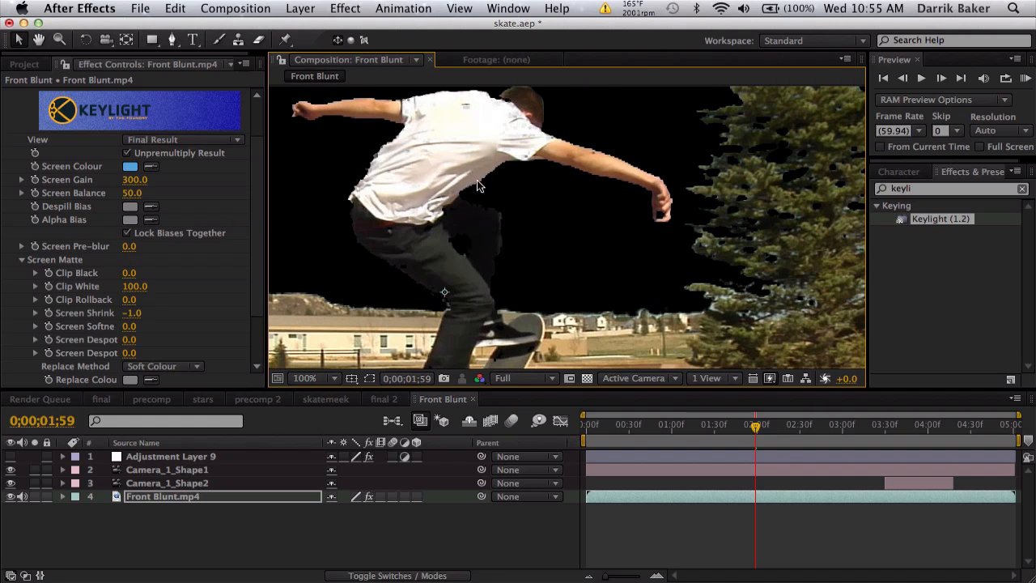
left_click(130, 246)
type("1")
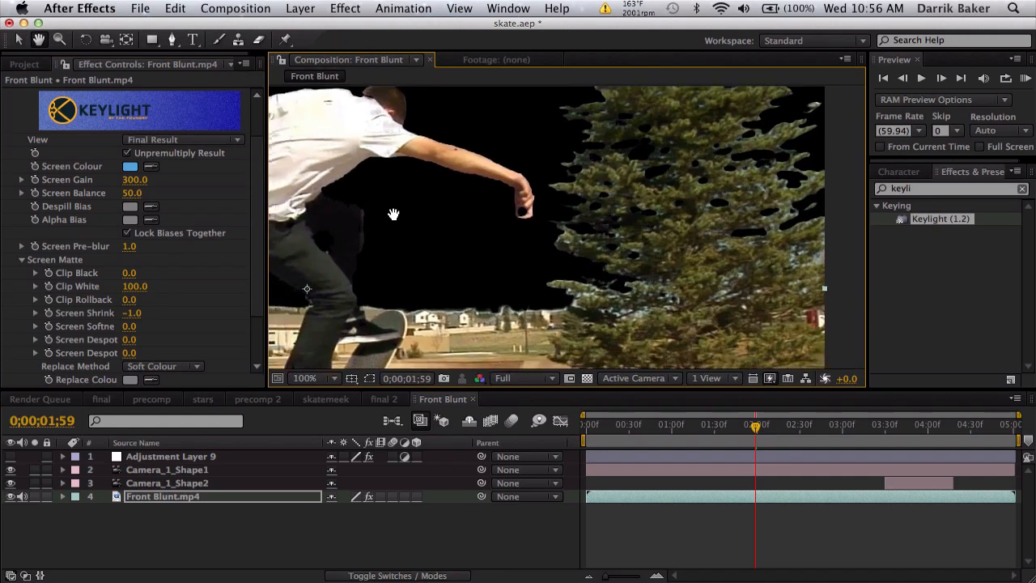
Review the keyed clip across several frames at Fit and 100% magnification.
left_click(306, 379)
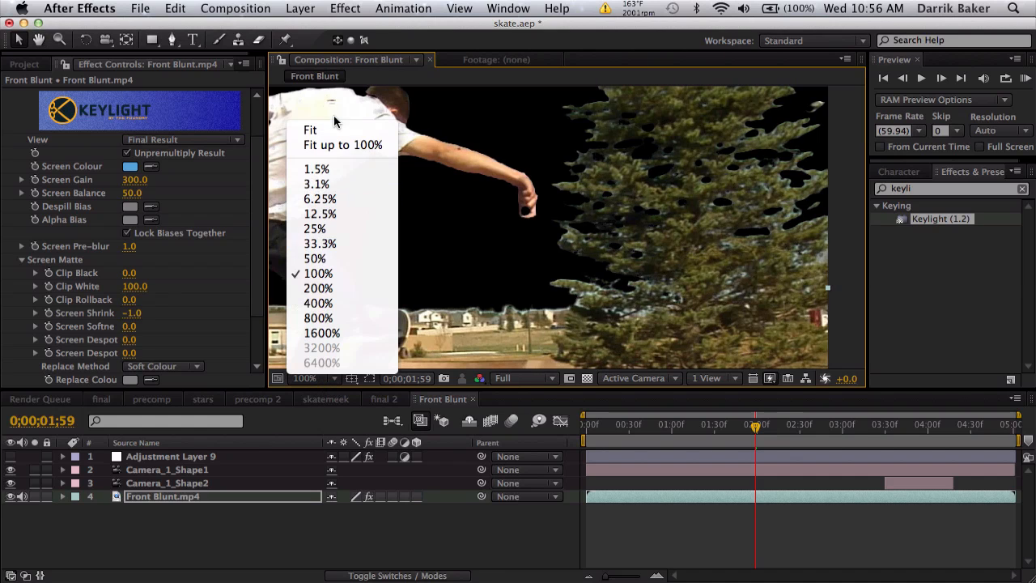
left_click(311, 130)
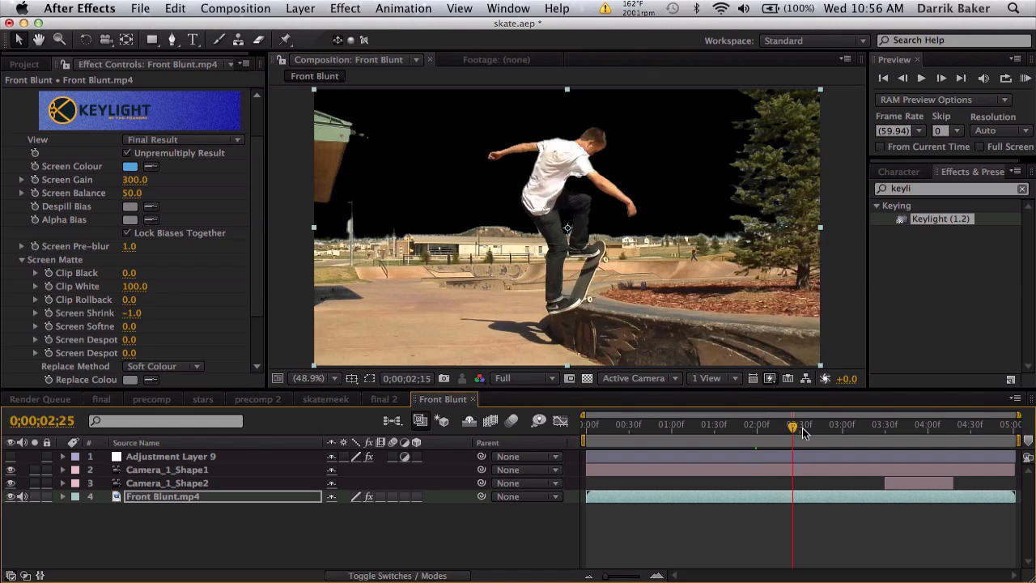
left_click(810, 424)
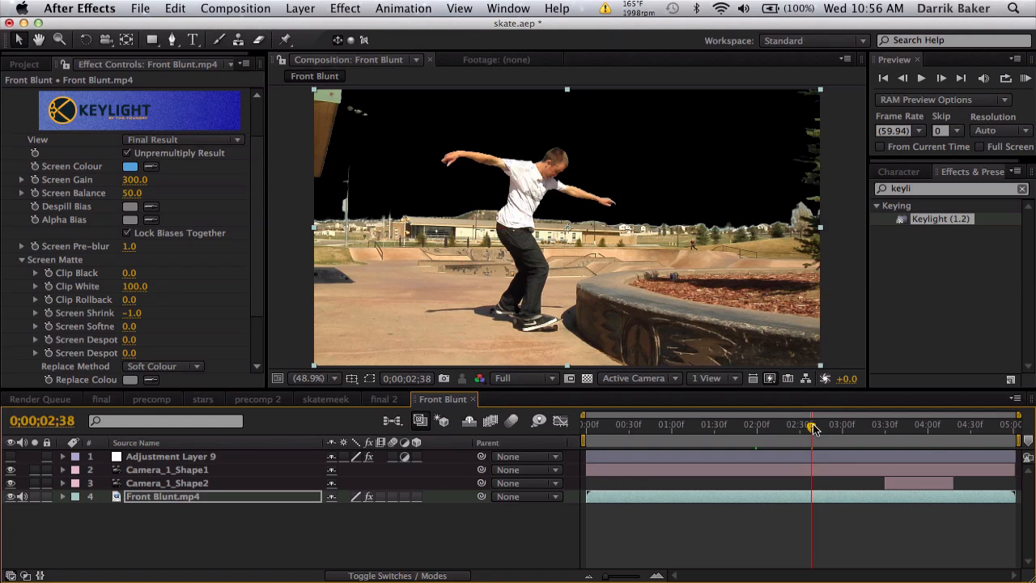
left_click(829, 428)
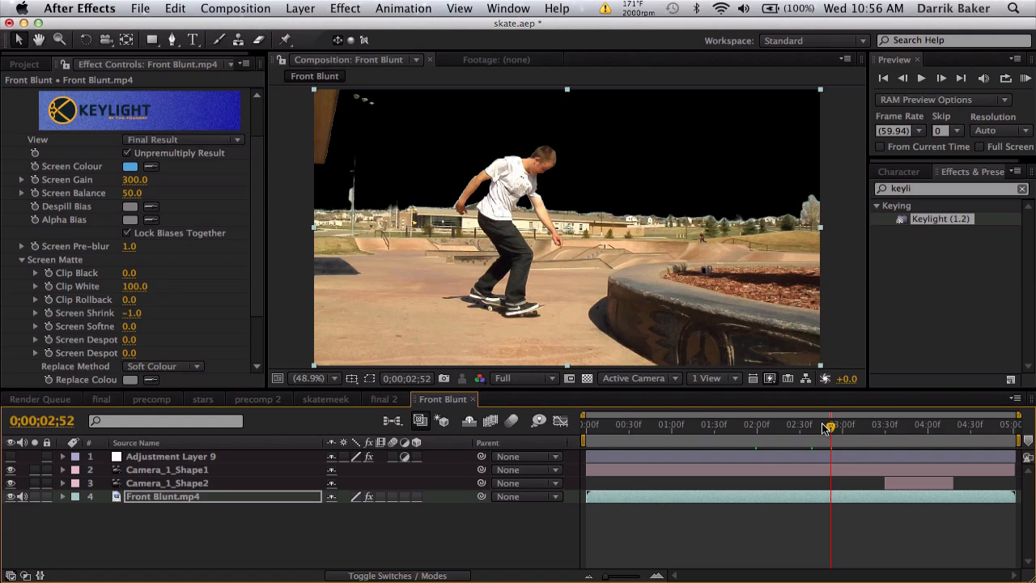
left_click(826, 425)
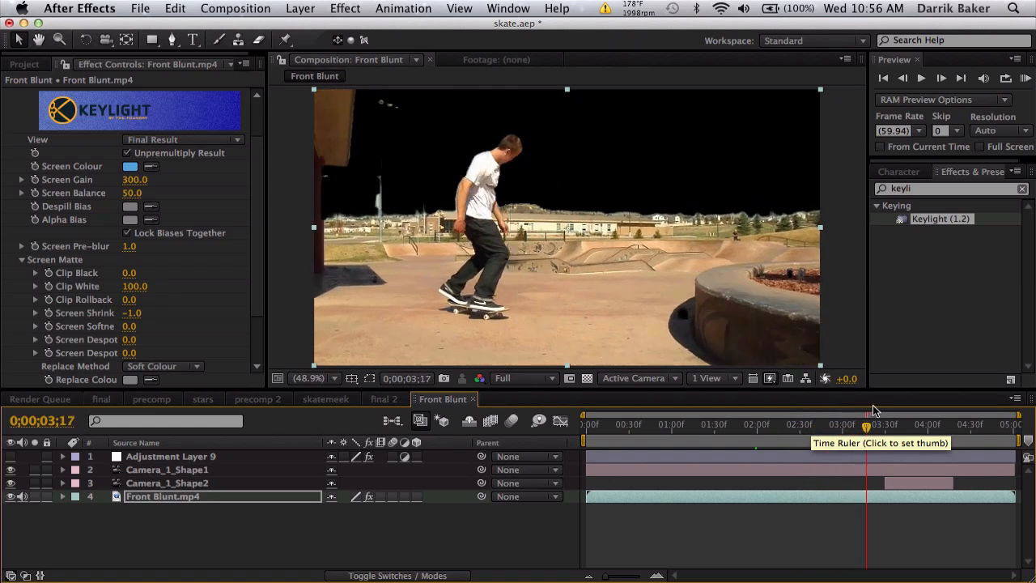
left_click(819, 424)
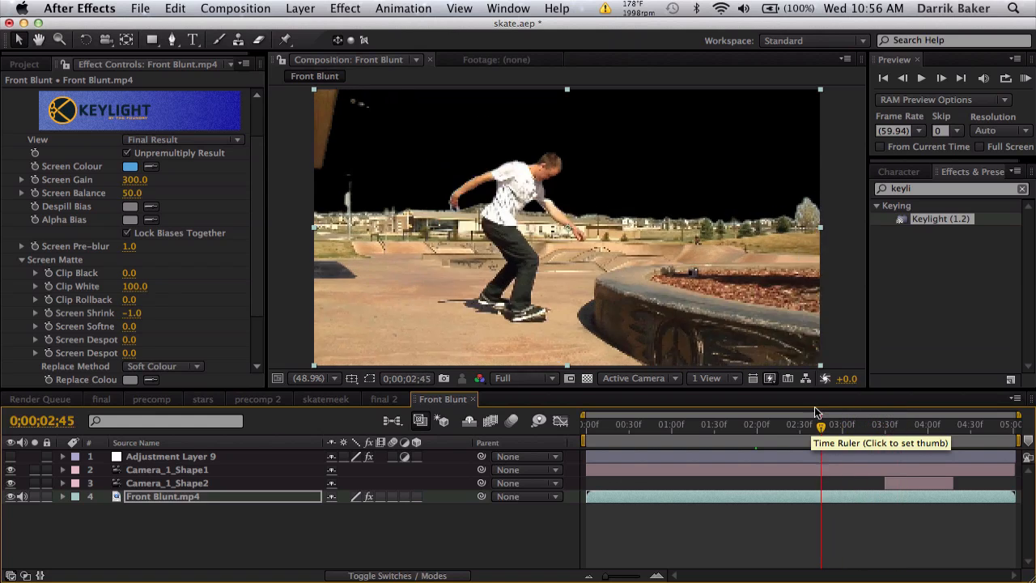
left_click(803, 425)
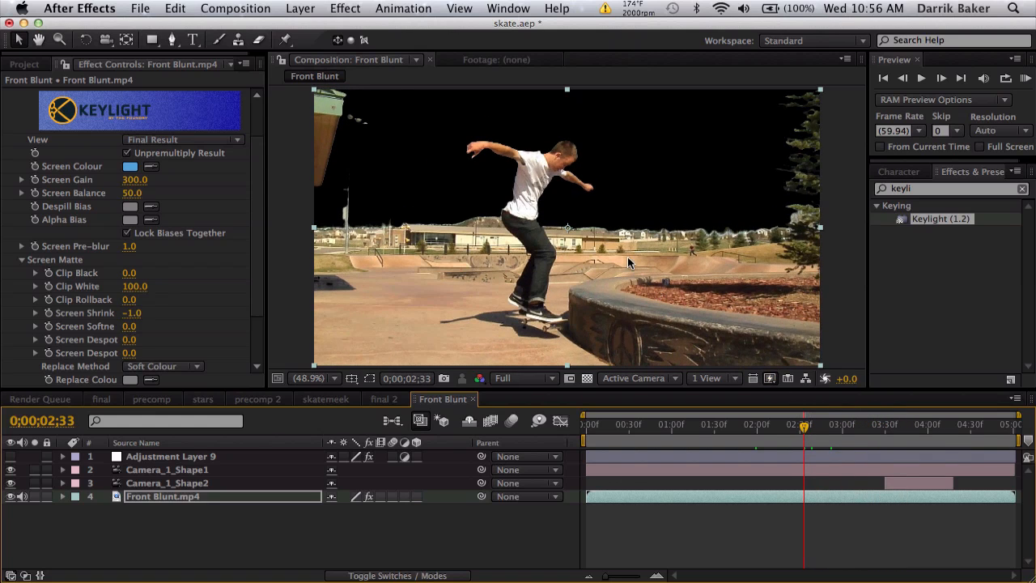
left_click_drag(803, 425, 801, 424)
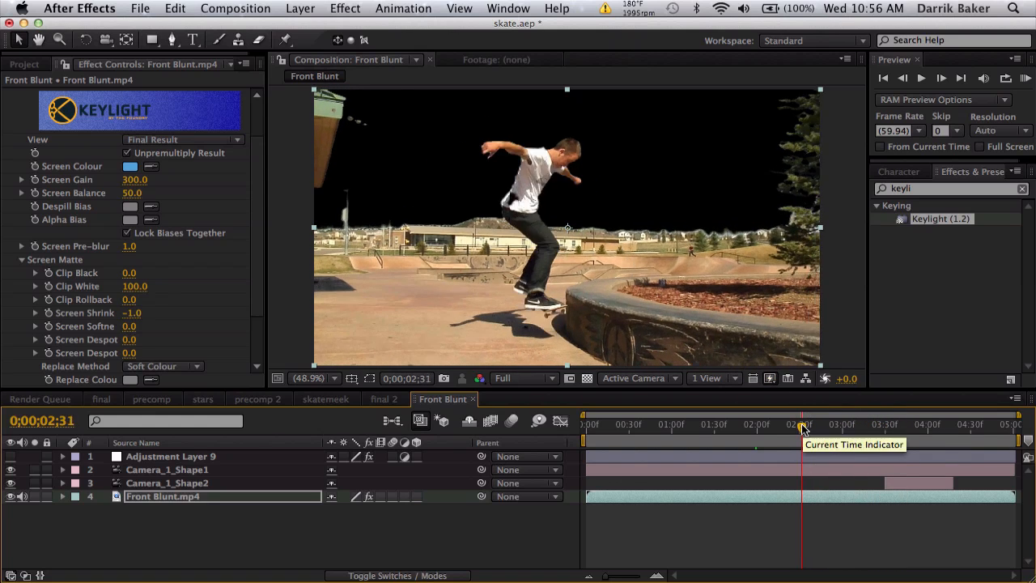
left_click(308, 379)
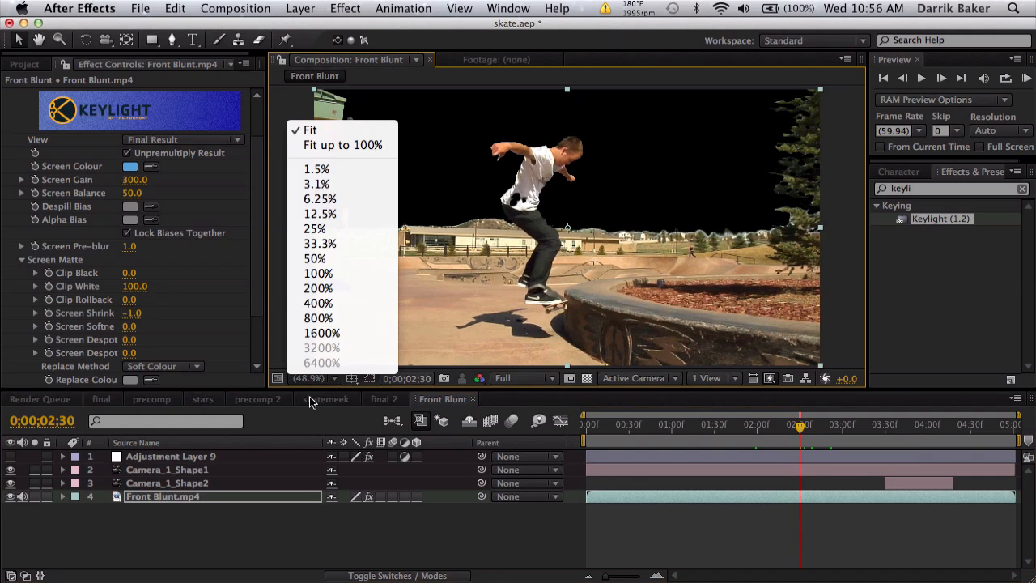
left_click(317, 272)
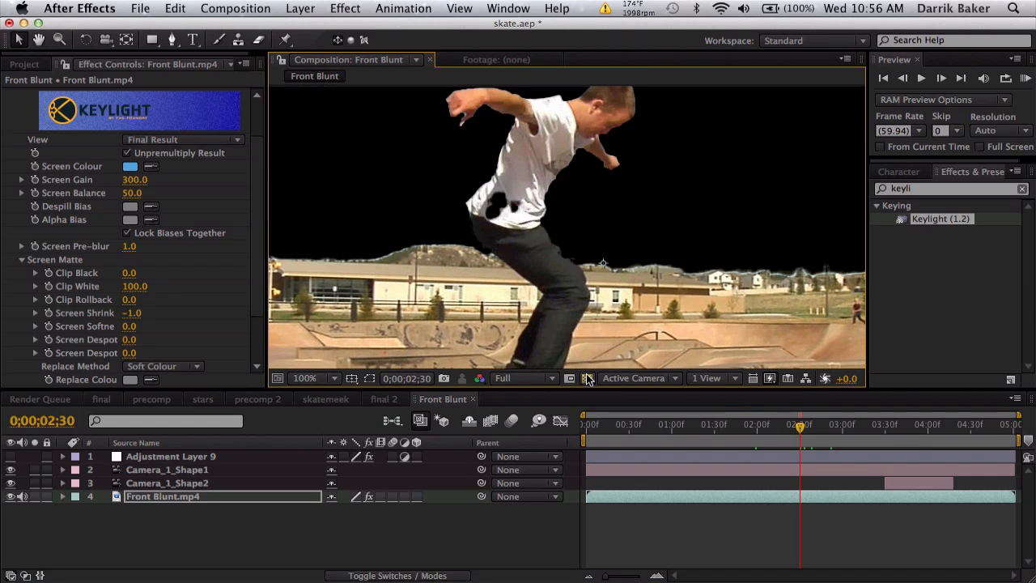
left_click(306, 378)
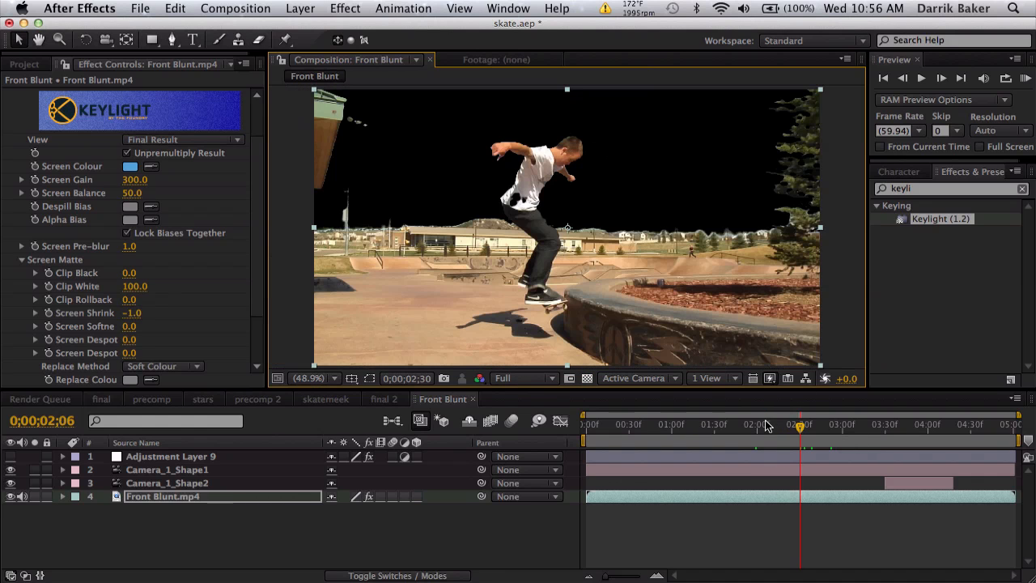
left_click(791, 424)
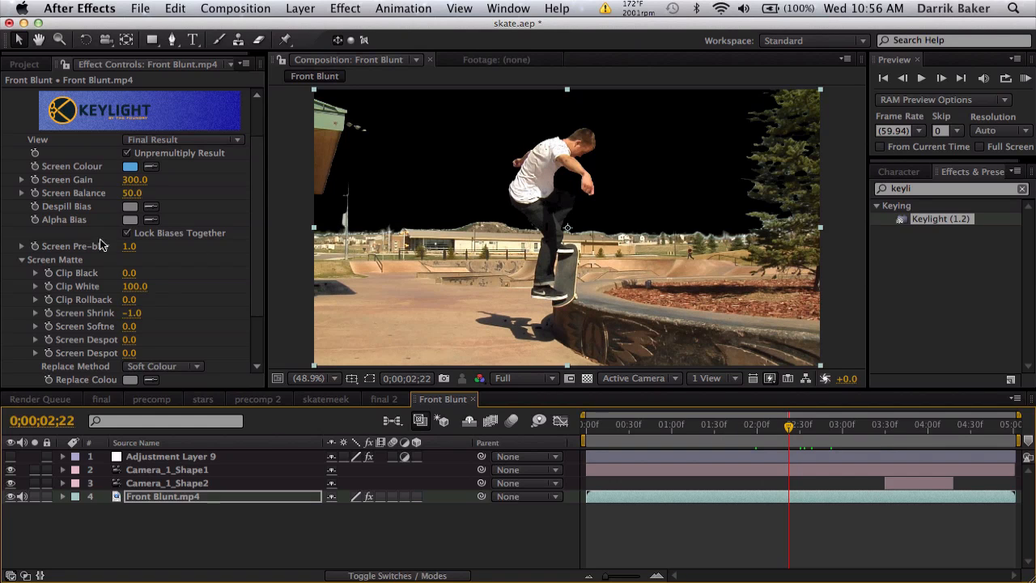
Place Clouds.jpg beneath Front Blunt.mp4 as the new sky and scale it to 398%.
left_click(25, 65)
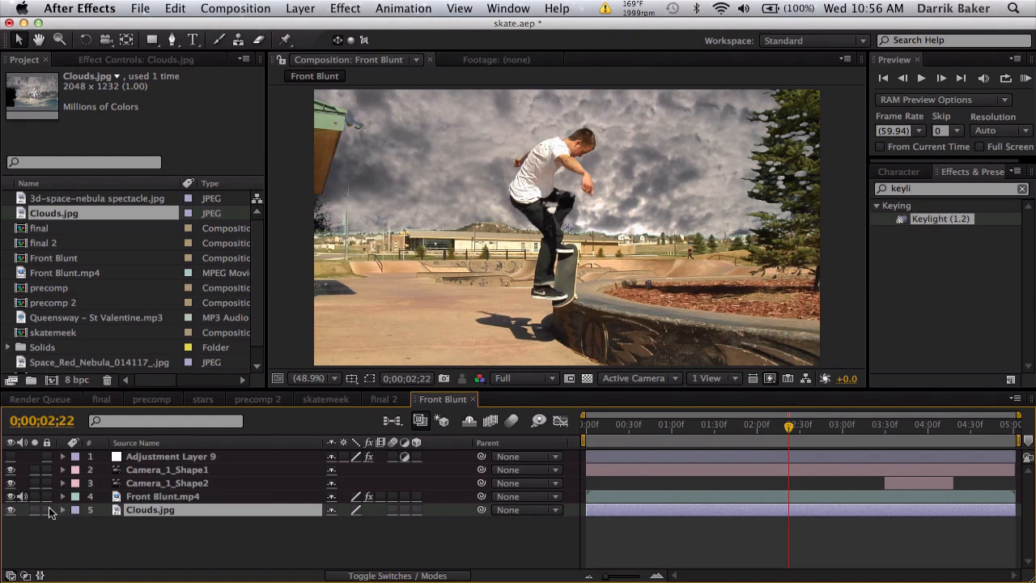
left_click_drag(149, 509, 149, 457)
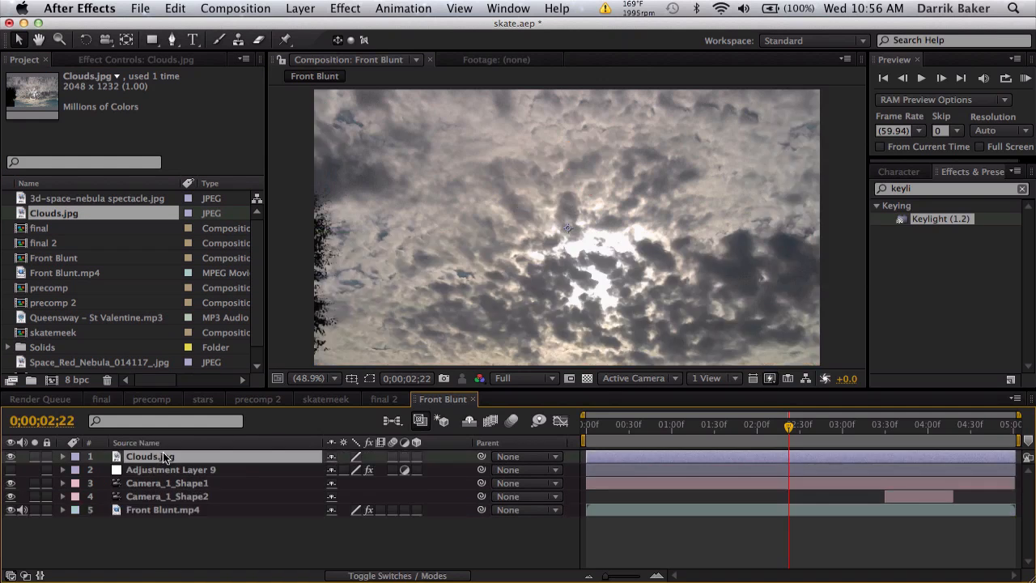
left_click_drag(149, 457, 149, 508)
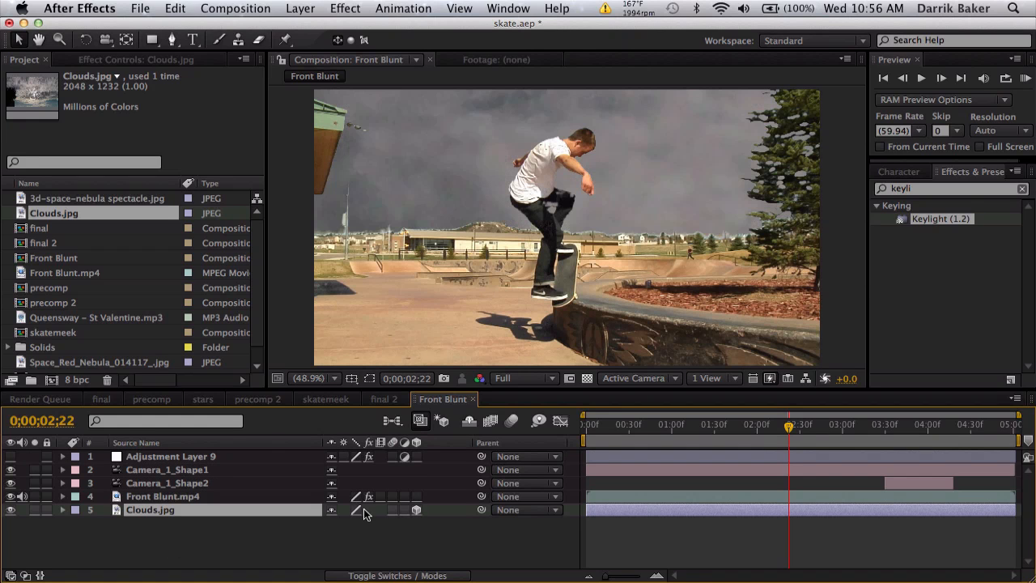
left_click(62, 508)
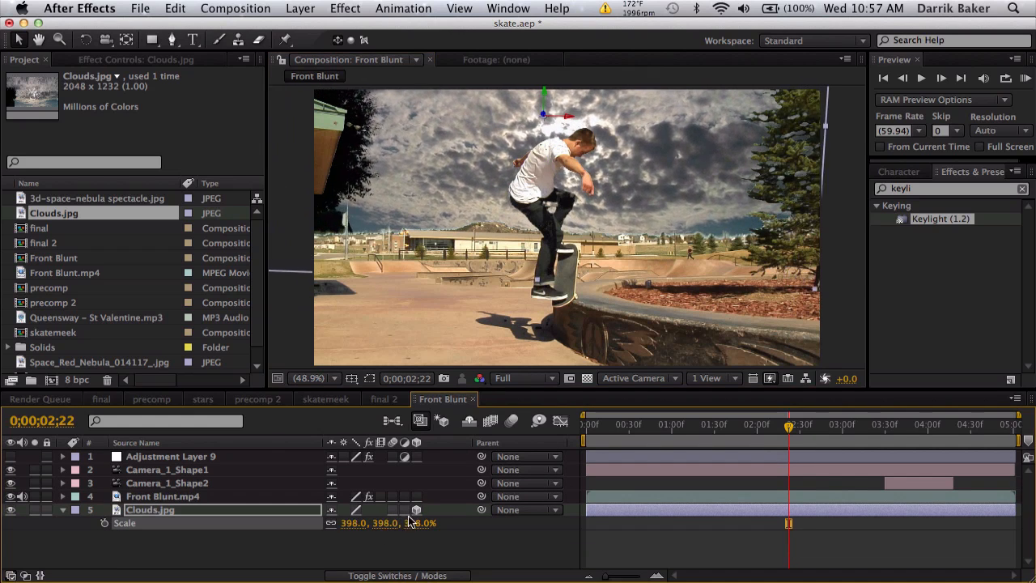
Scale the clouds layer to 452% and check it covers the sky across the clip.
left_click(162, 495)
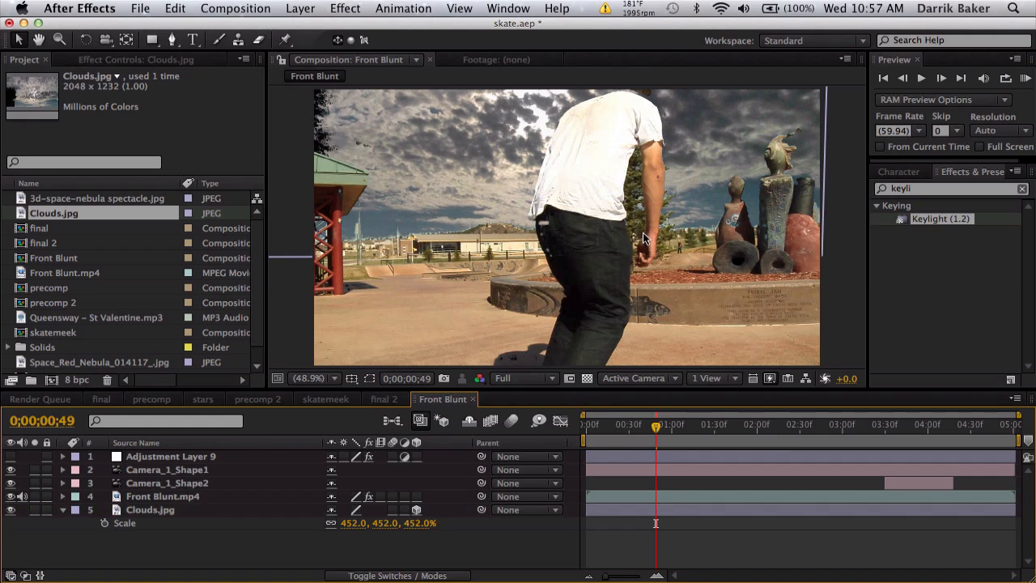
left_click(162, 495)
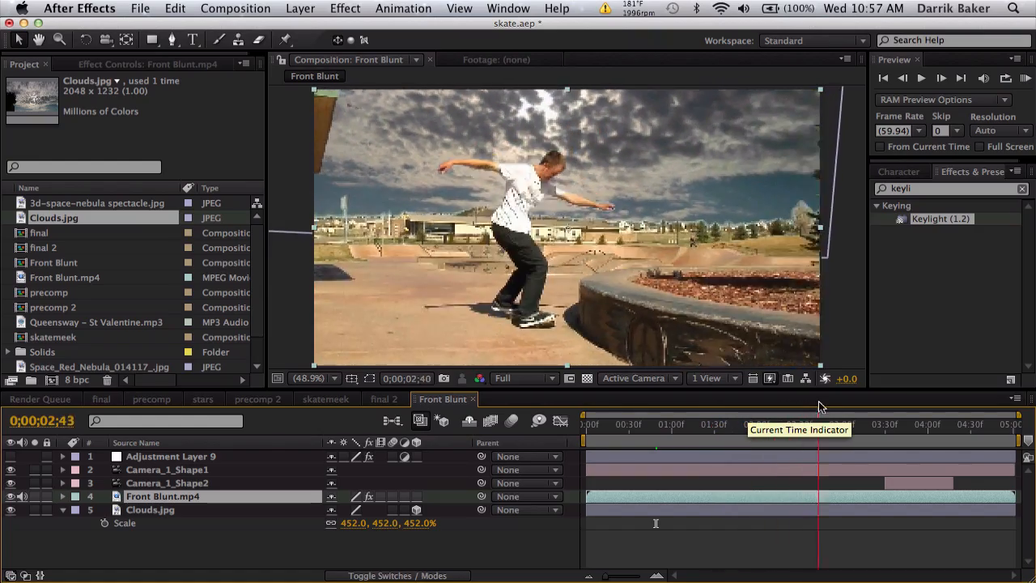
left_click(867, 424)
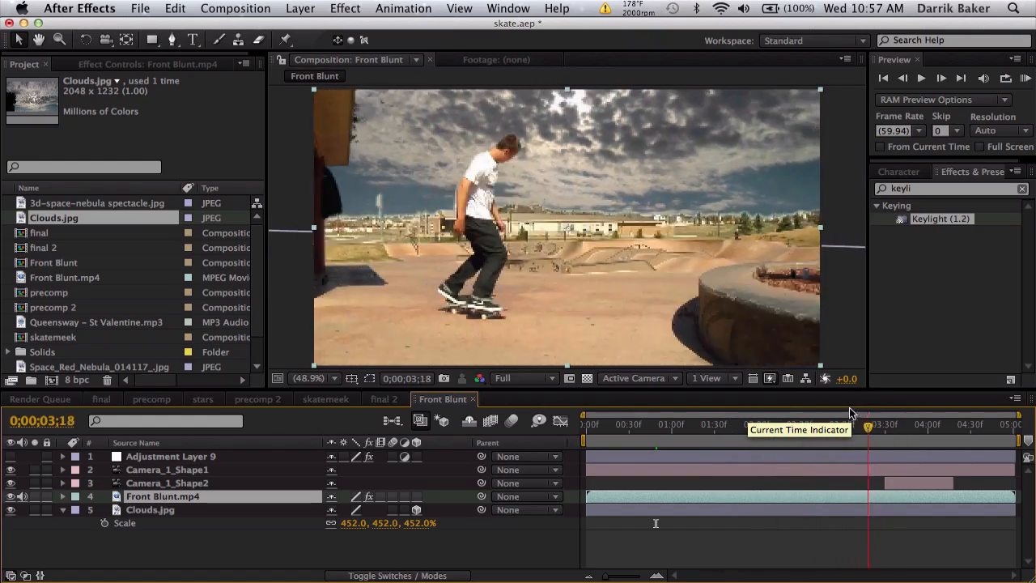
left_click_drag(866, 424, 709, 424)
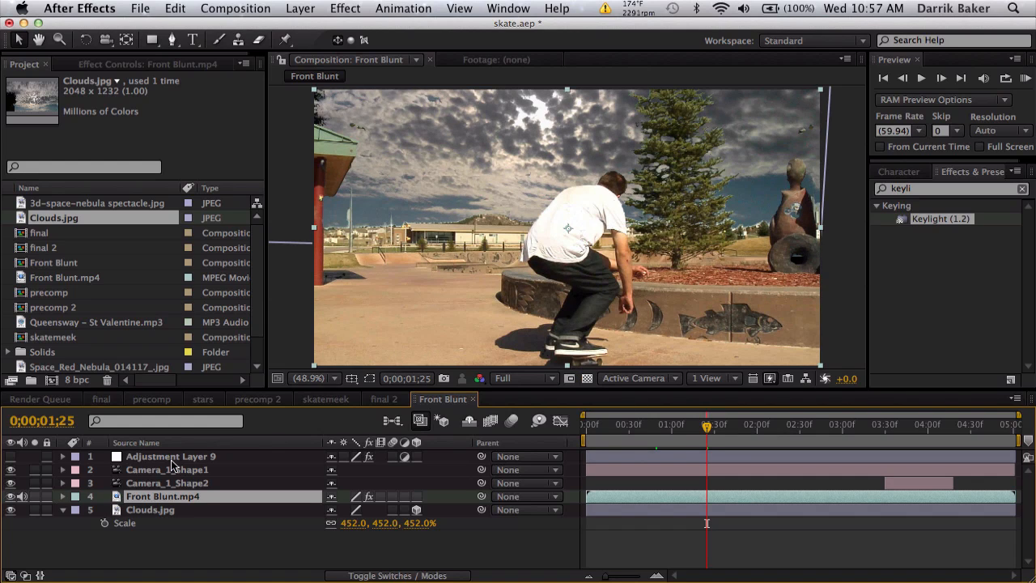
left_click(149, 509)
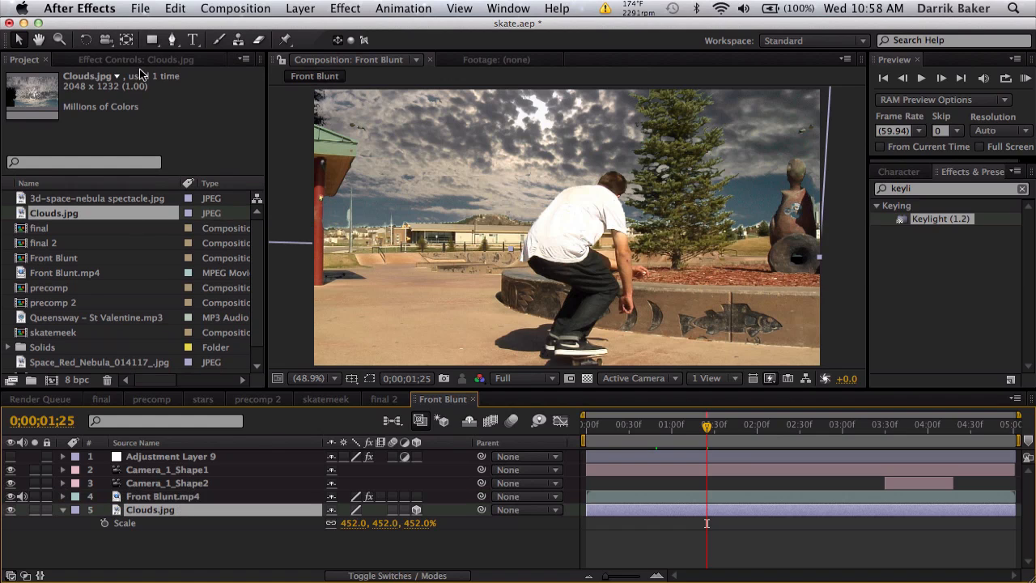
left_click(136, 59)
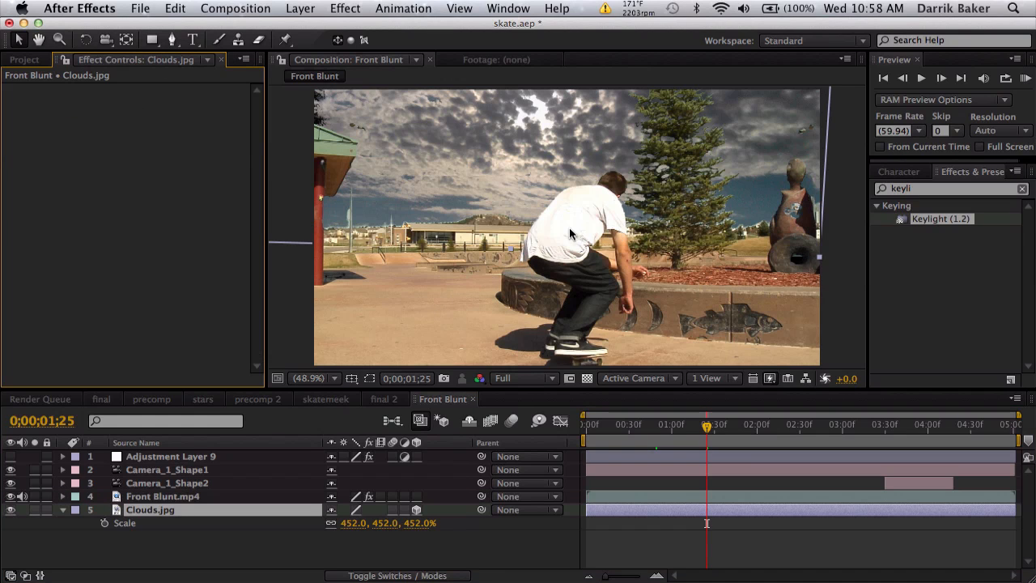
mouse_move(180, 502)
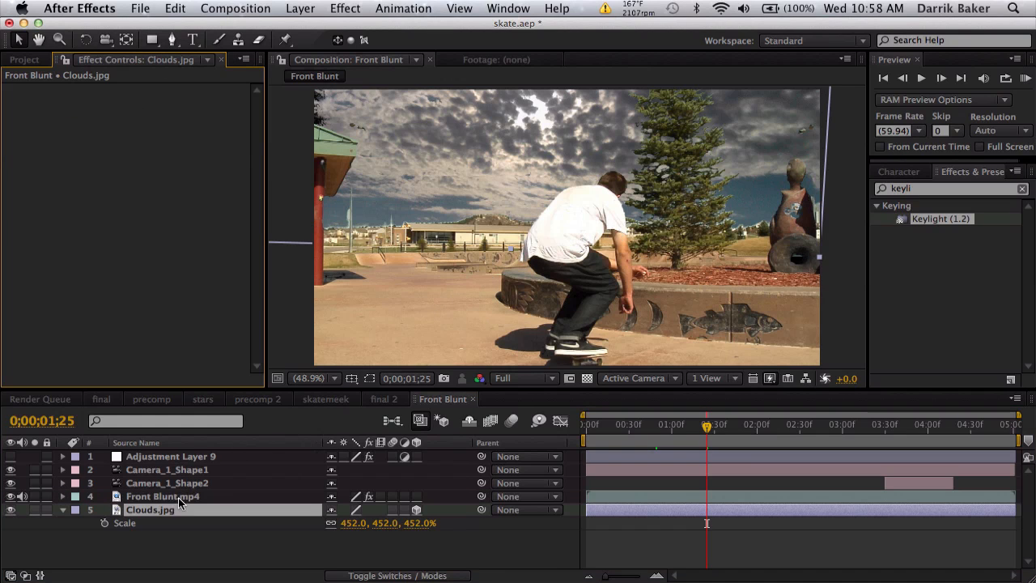
Apply Curves to Front Blunt.mp4 and reshape its RGB, red and blue channel curves.
left_click(162, 496)
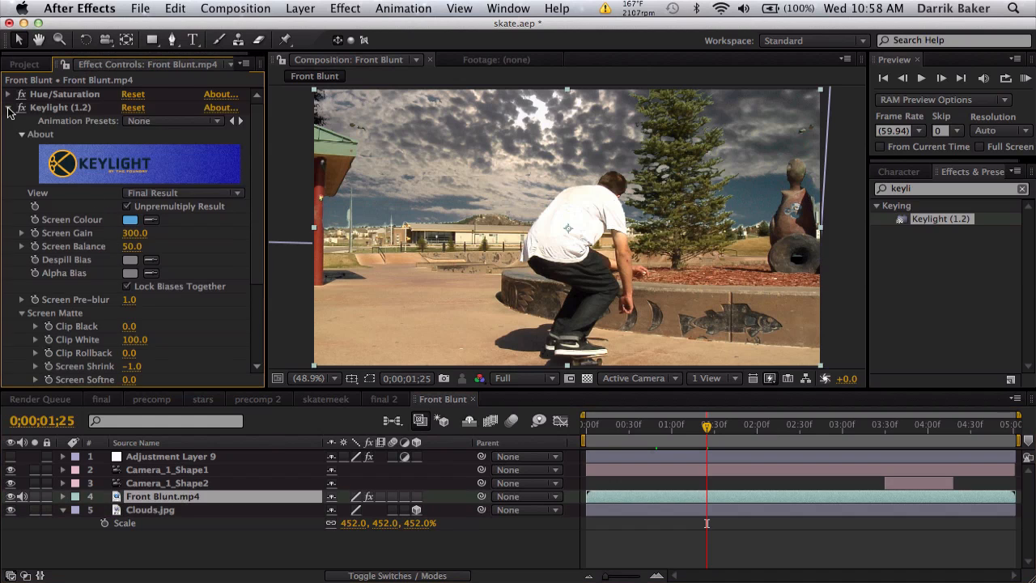
left_click(8, 107)
type("curves")
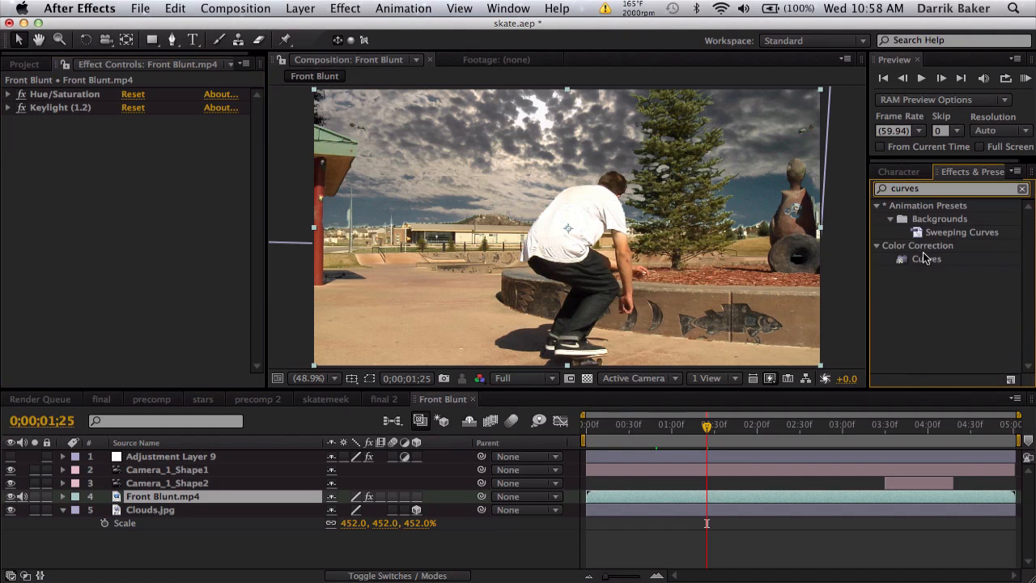
double_click(926, 259)
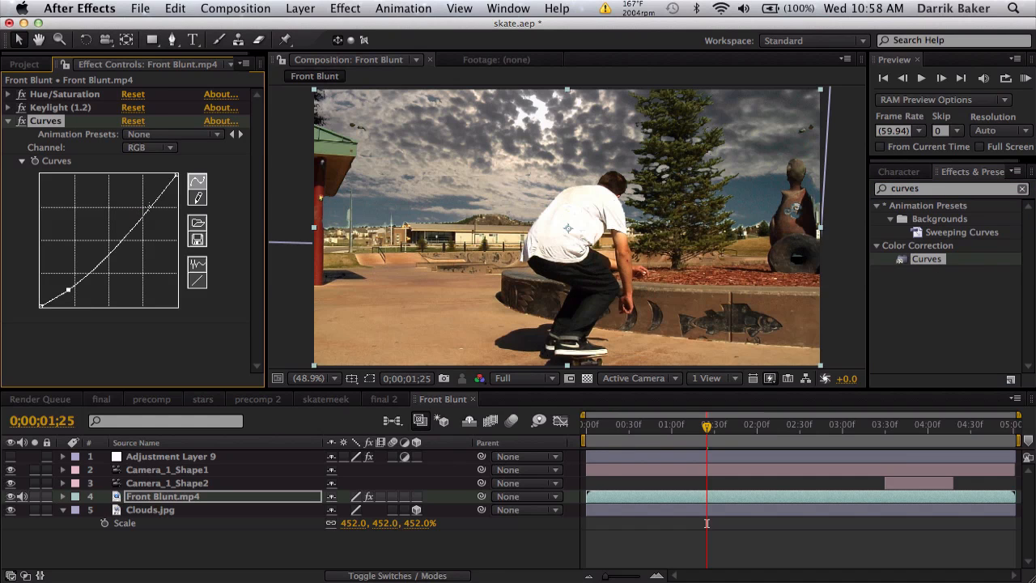
left_click(149, 148)
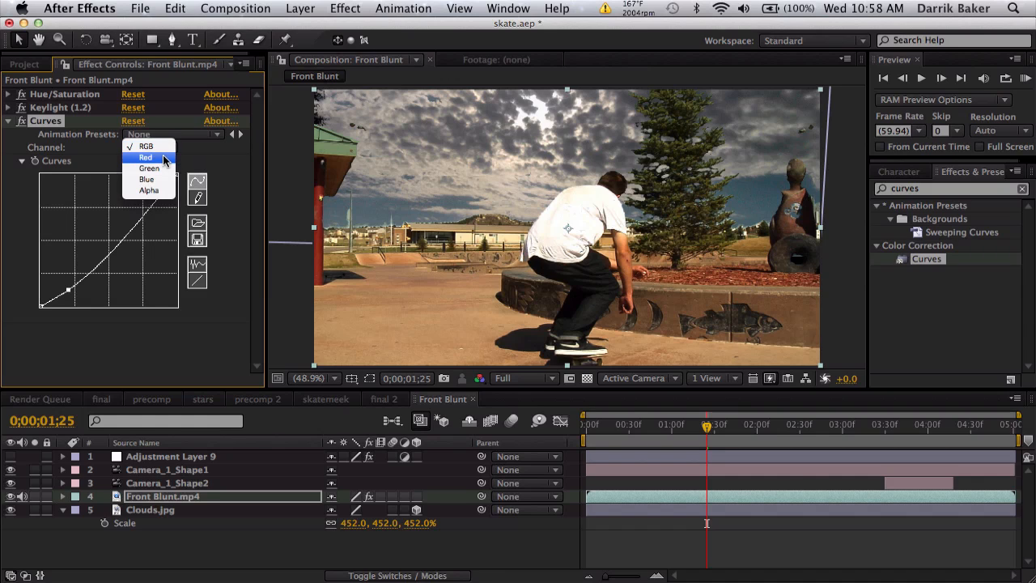
left_click(146, 157)
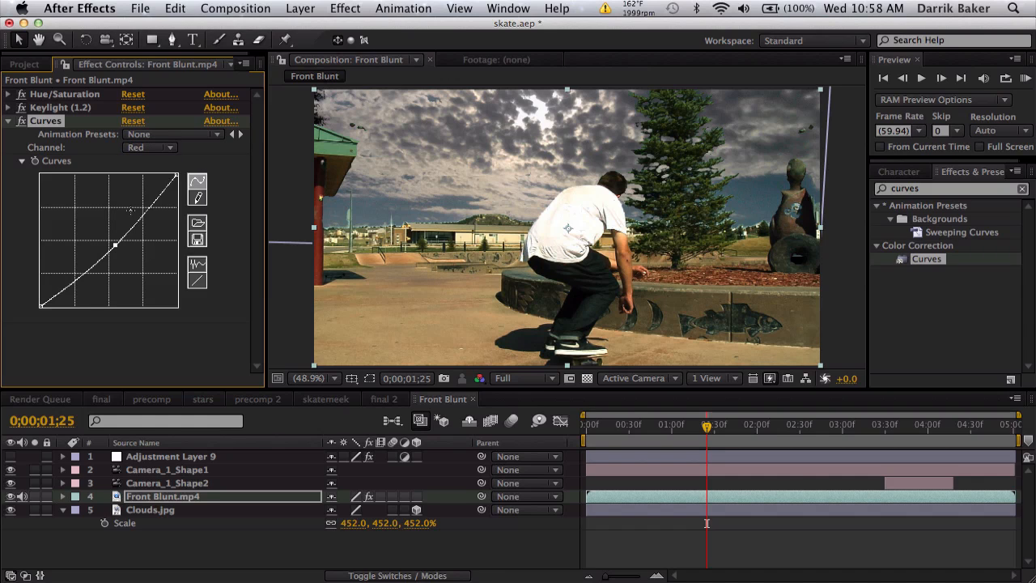
left_click(149, 147)
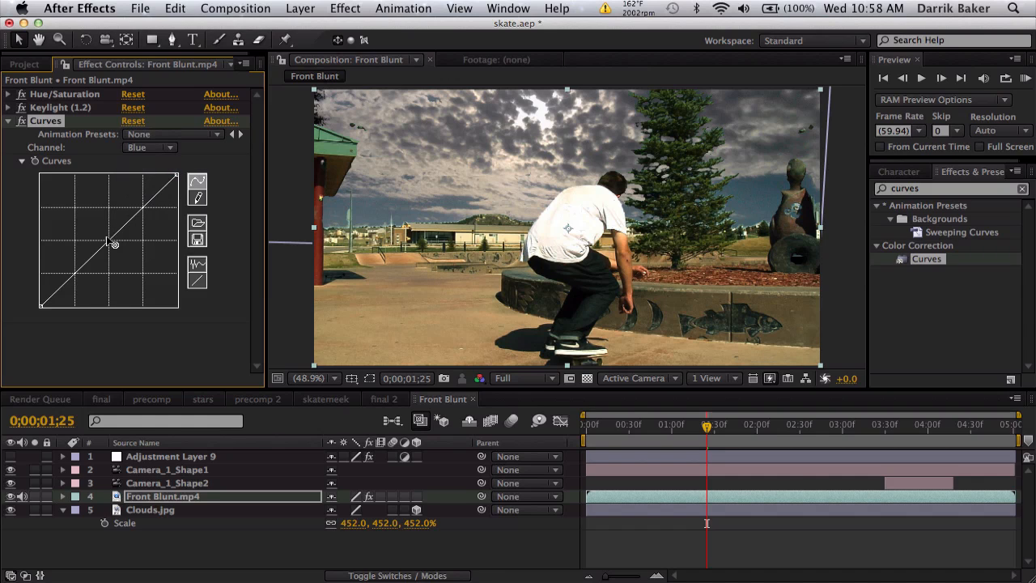
left_click_drag(114, 243, 105, 235)
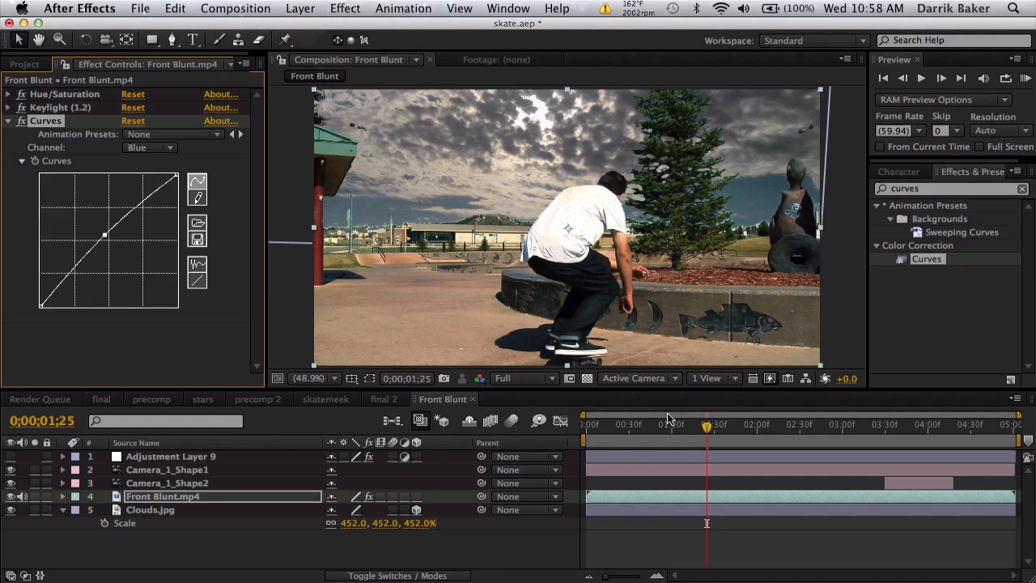
left_click(721, 424)
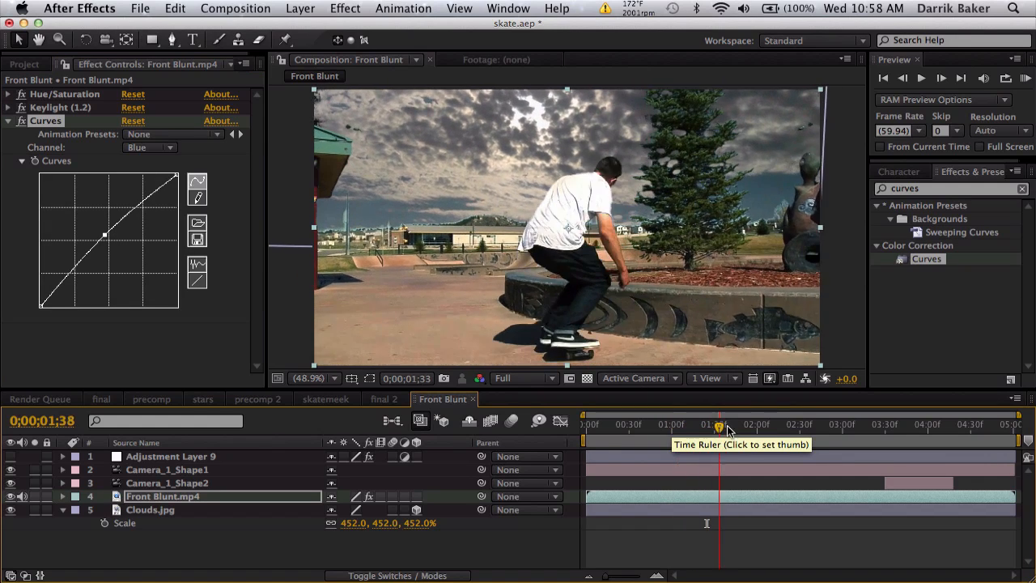
Add an adjustment layer carrying Glow over the clip, then reselect the skater clip.
left_click(302, 10)
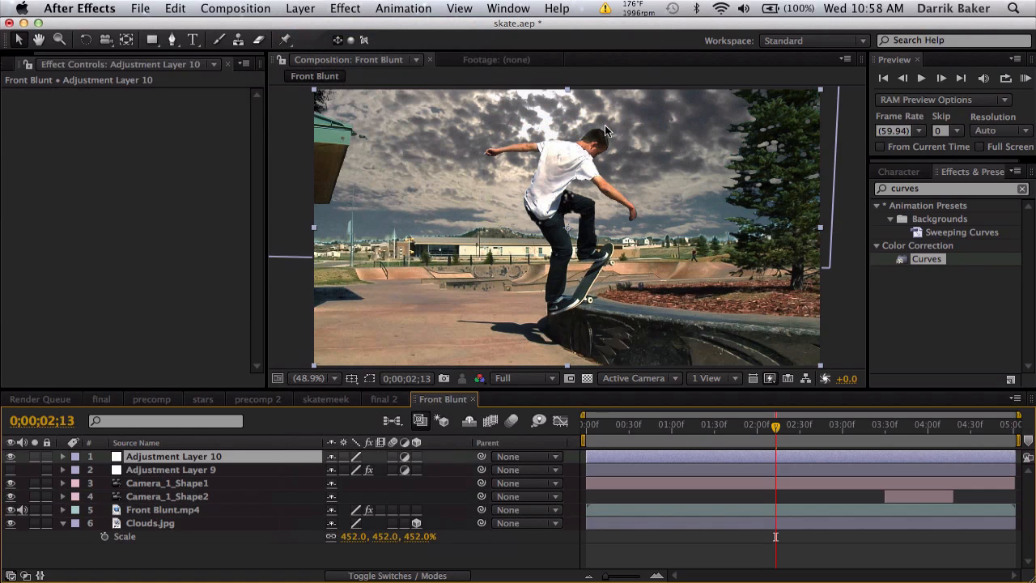
left_click(172, 470)
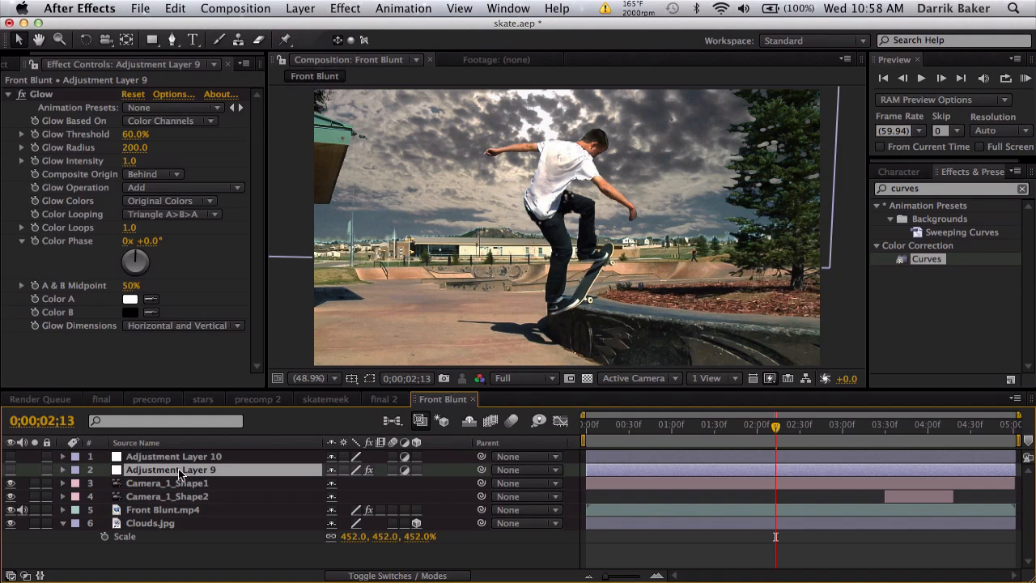
mouse_move(111, 159)
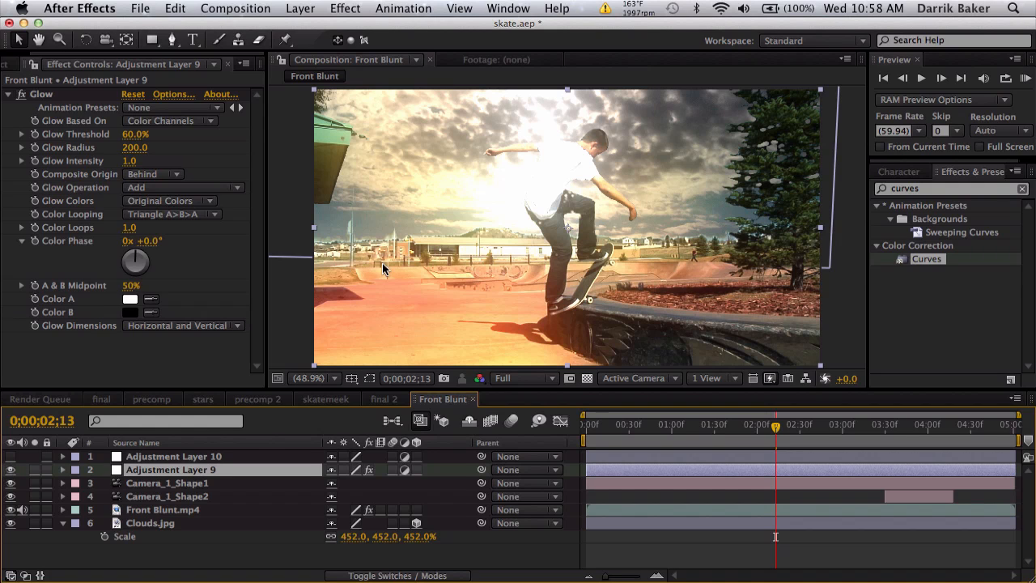
mouse_move(188, 514)
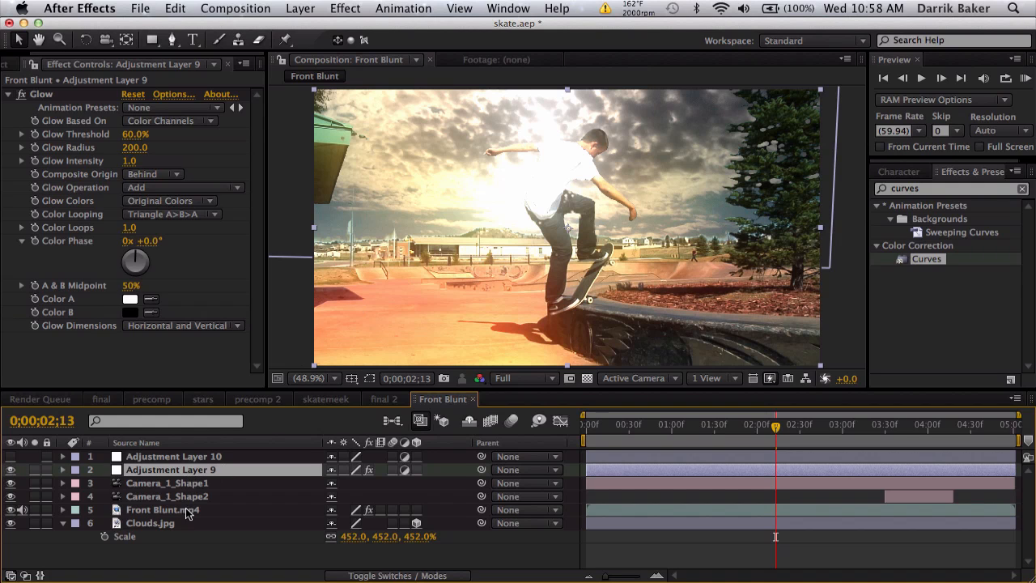
left_click(162, 508)
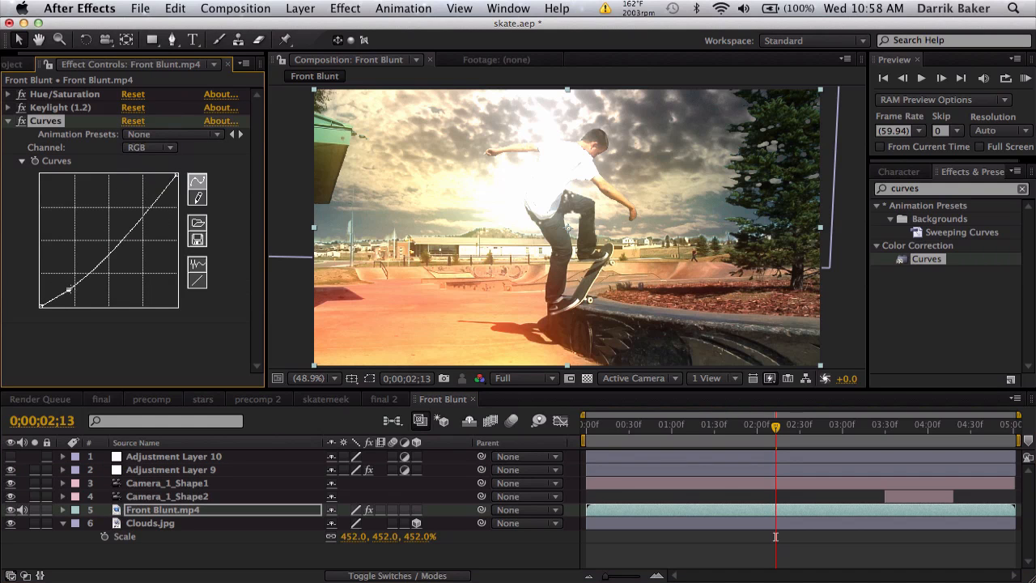
Reshape the Curves colour curve on Front Blunt.mp4 and switch to the Green channel.
left_click_drag(73, 285, 81, 291)
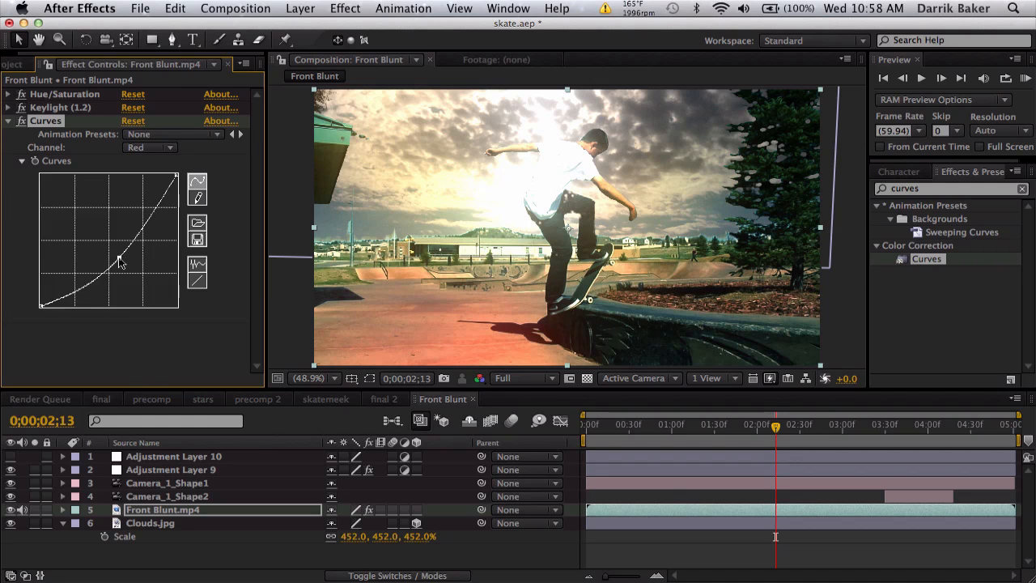
left_click(149, 146)
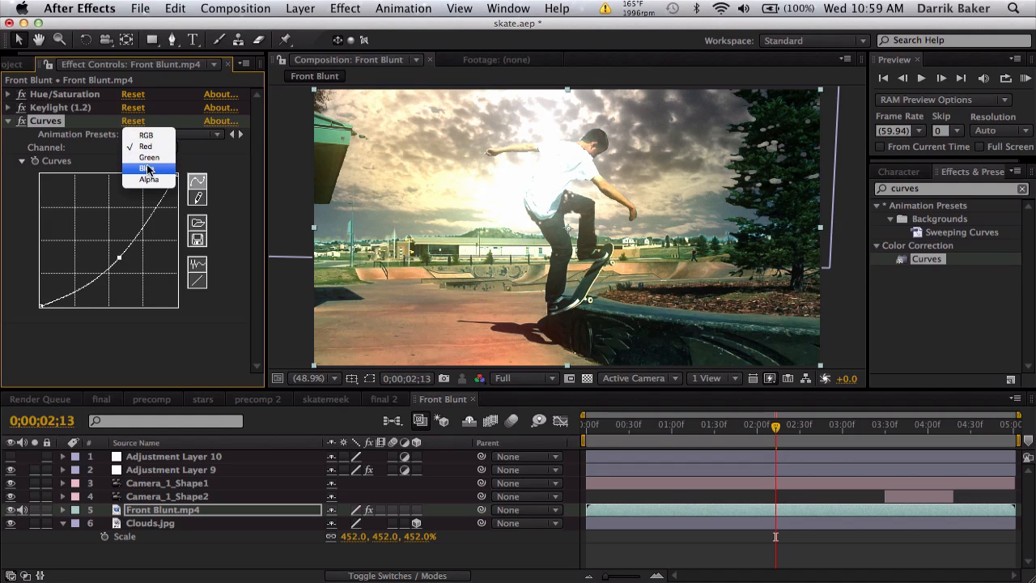
left_click(149, 169)
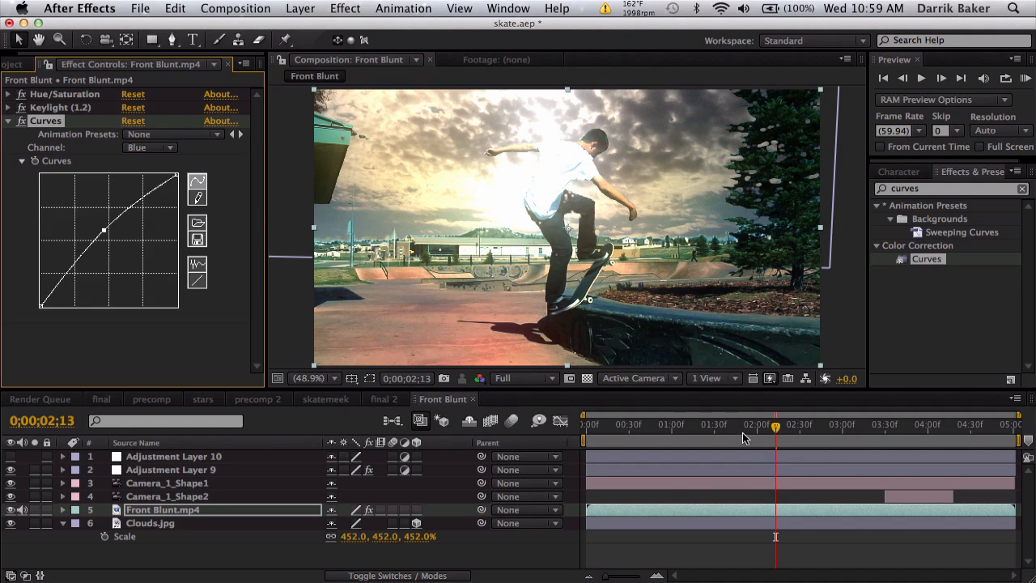
Preview the Curves grade at several frames, then select Adjustment Layer 9 to see its Glow.
left_click(688, 424)
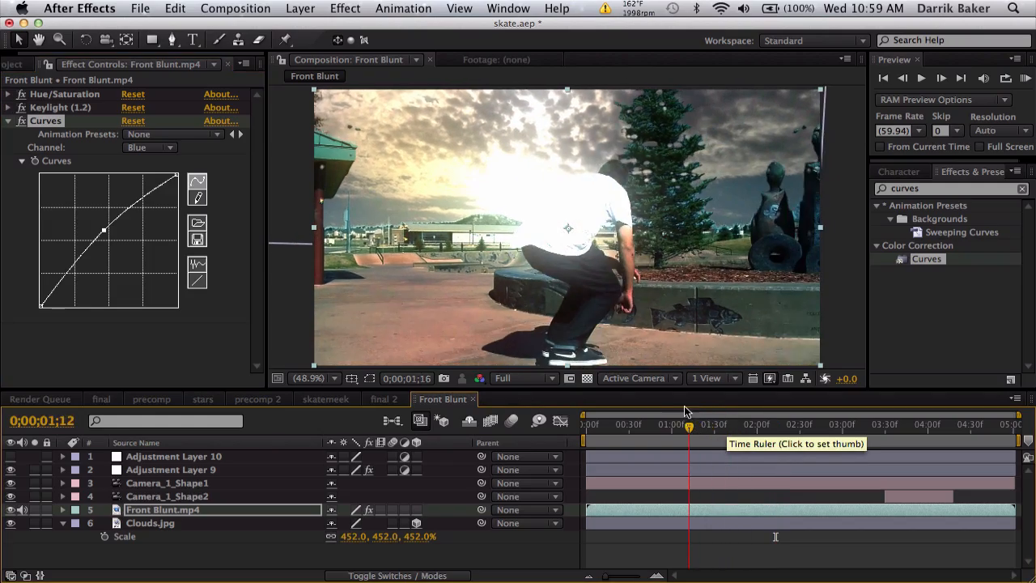
left_click(737, 424)
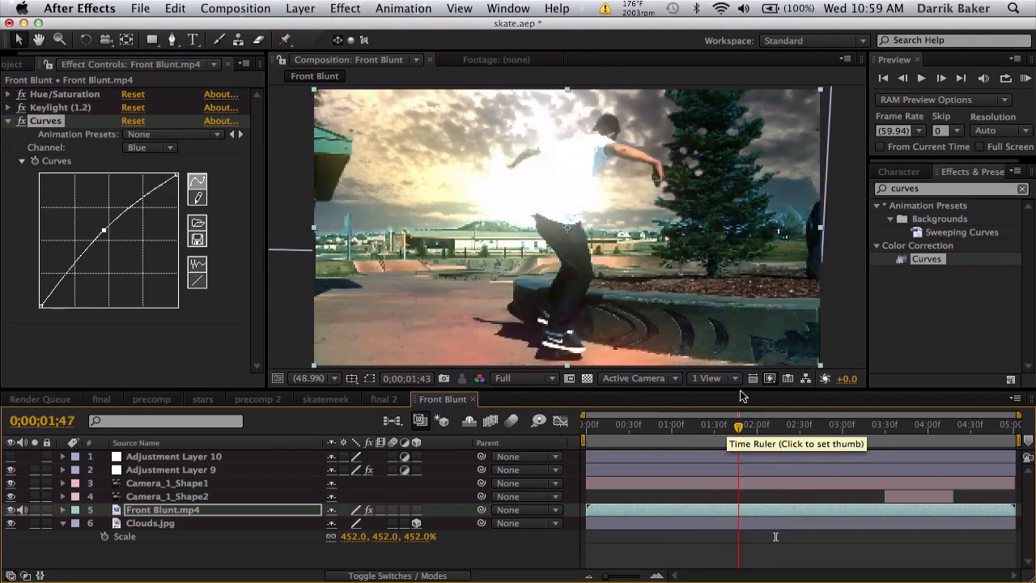
left_click(784, 424)
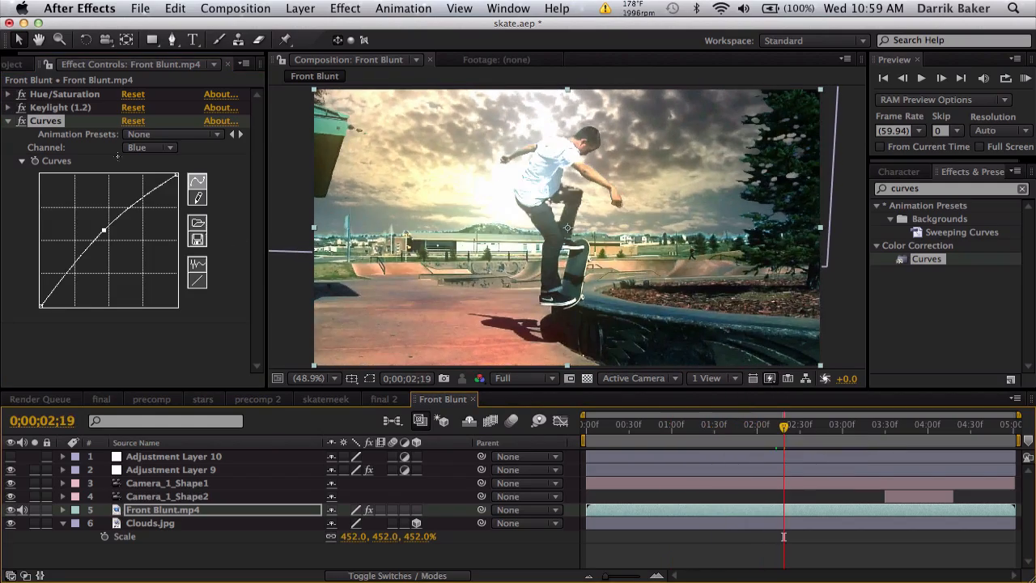
left_click(170, 470)
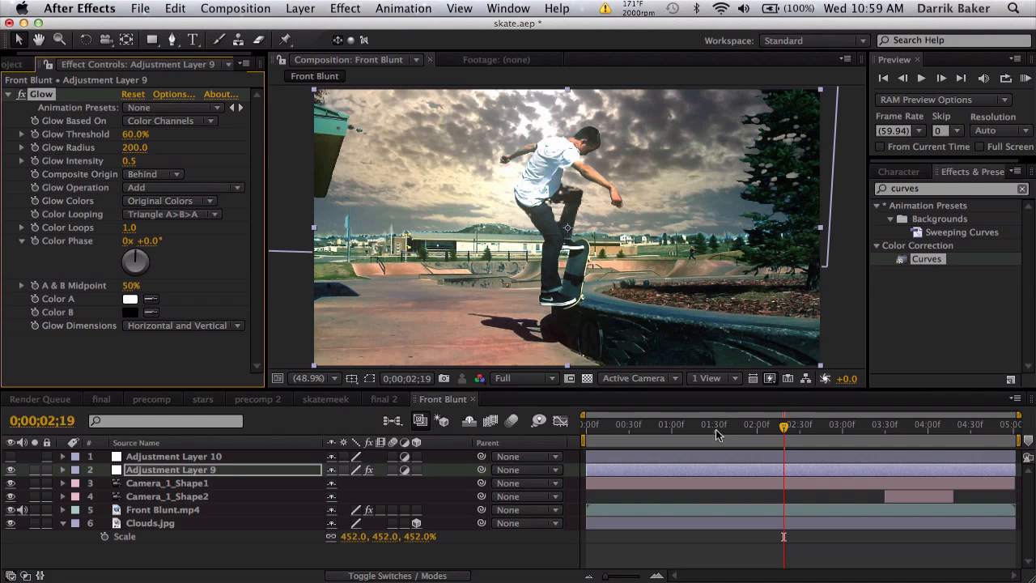
Check the glow at a couple more frames and select the Clouds.jpg layer.
left_click(689, 424)
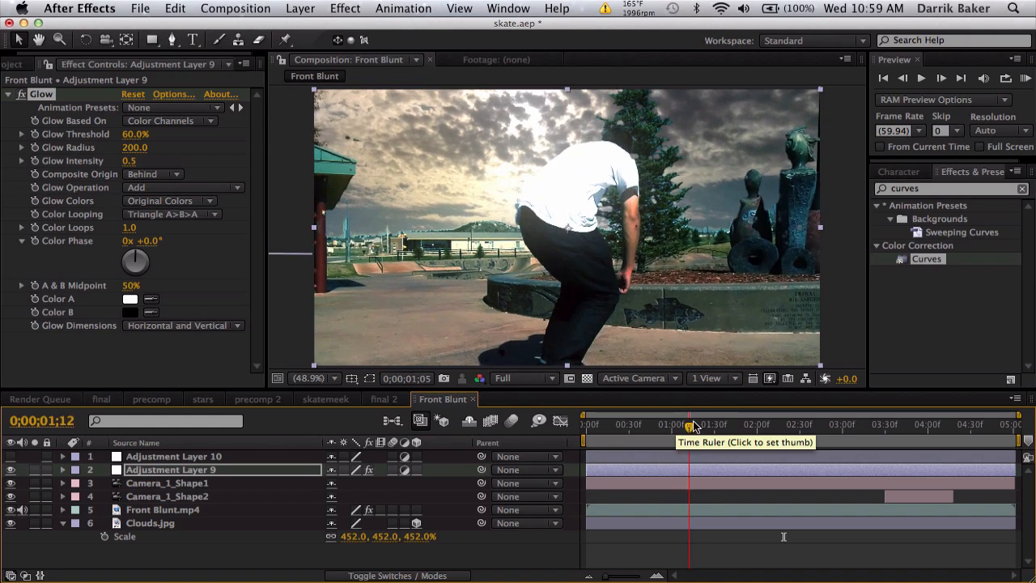
left_click(710, 424)
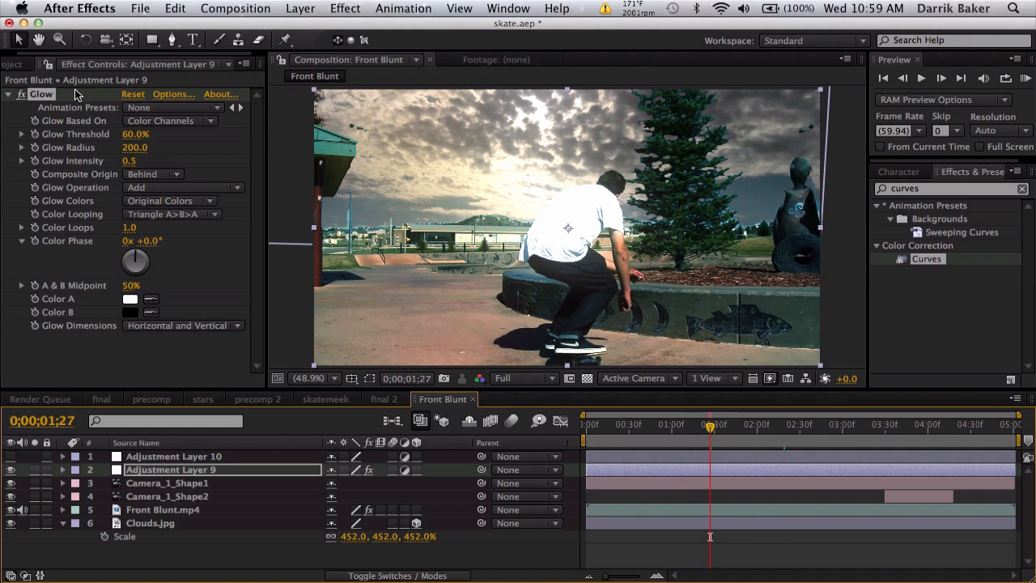
left_click(25, 65)
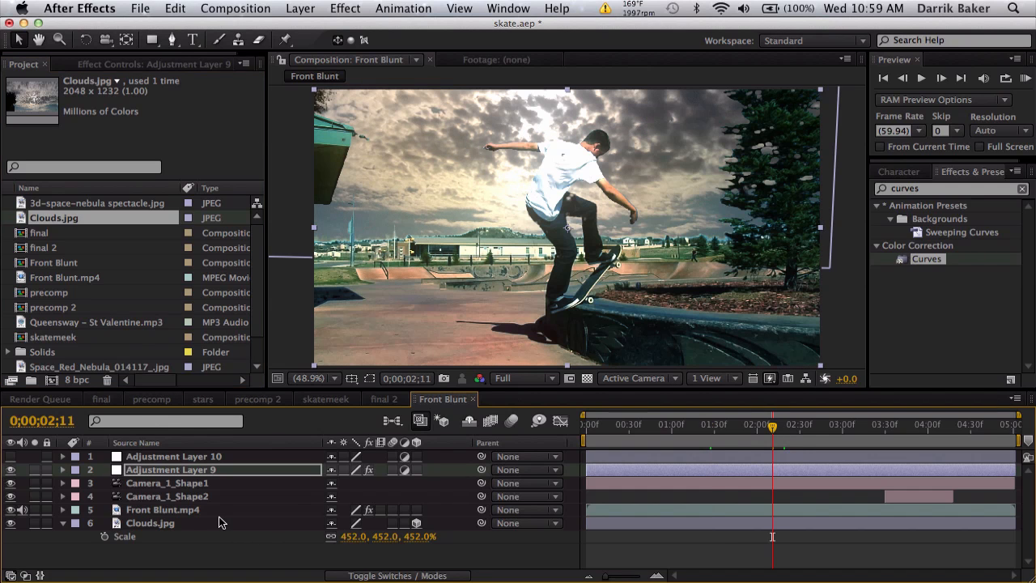
Pre-compose Clouds.jpg into Clouds.jpg Comp 1 and open the new composition.
left_click(301, 9)
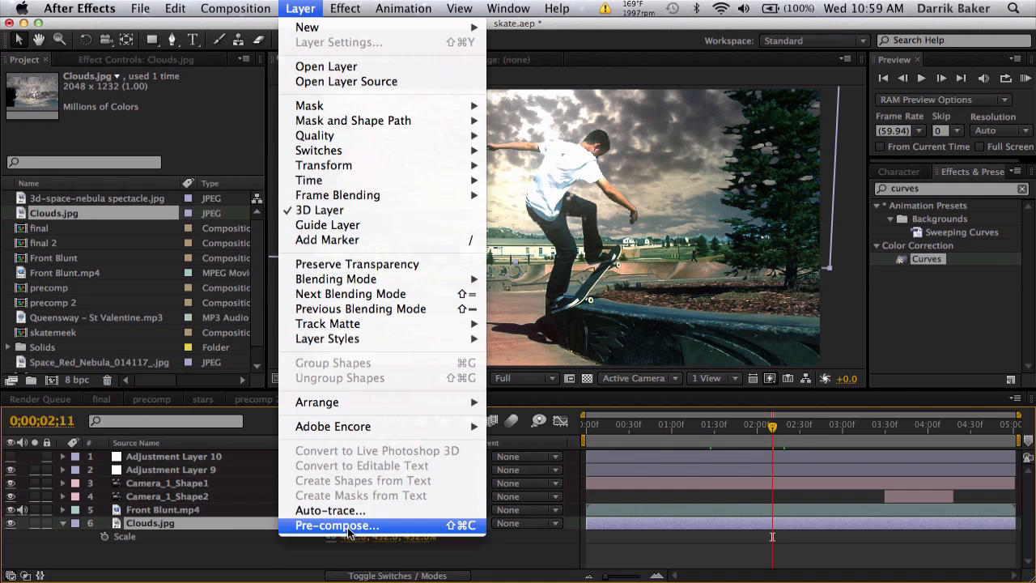
left_click(337, 525)
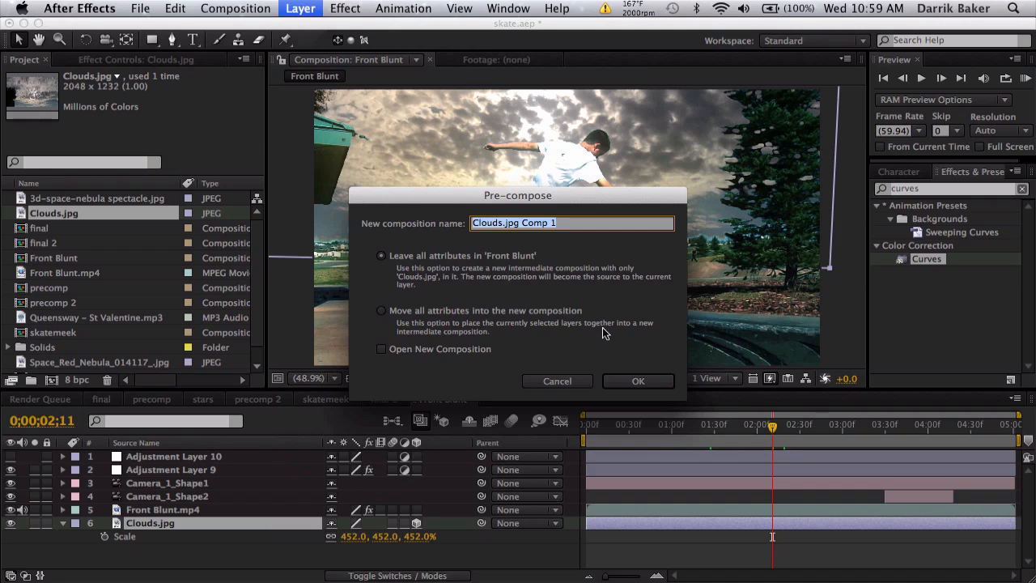
left_click(638, 380)
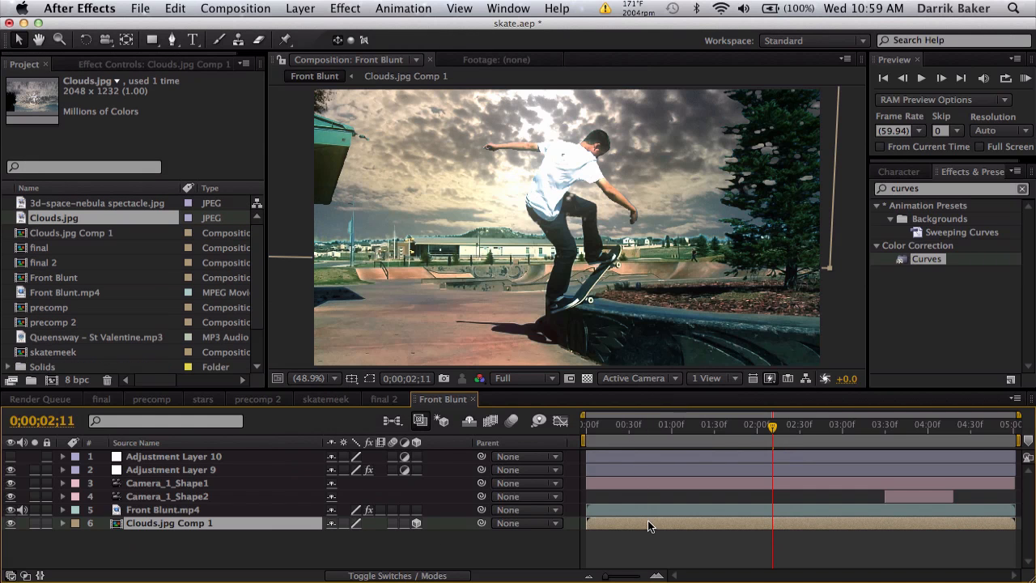
double_click(71, 233)
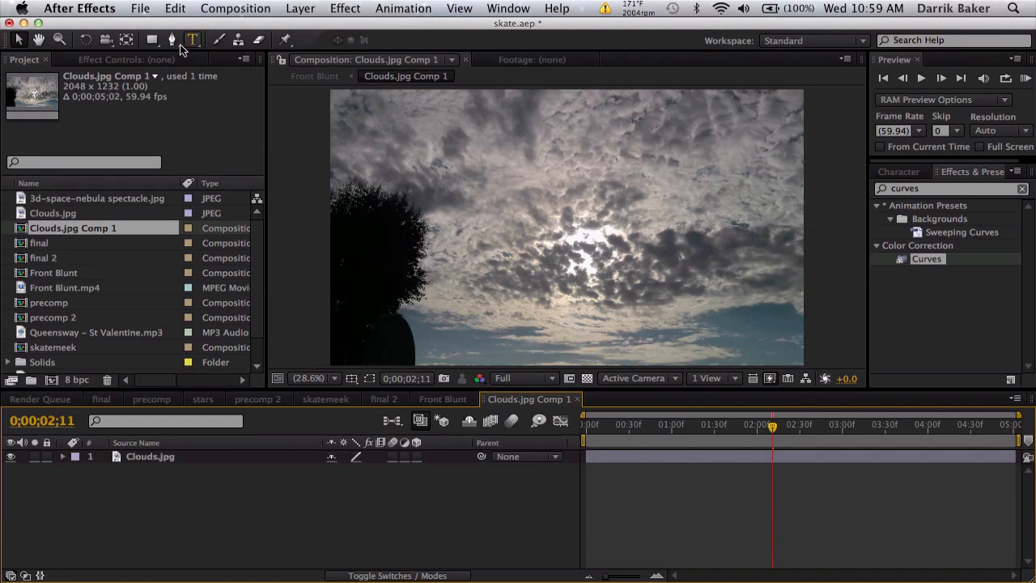
Create Black Solid 1 over the clouds and drag the black dot toward the sky's right side.
left_click(301, 8)
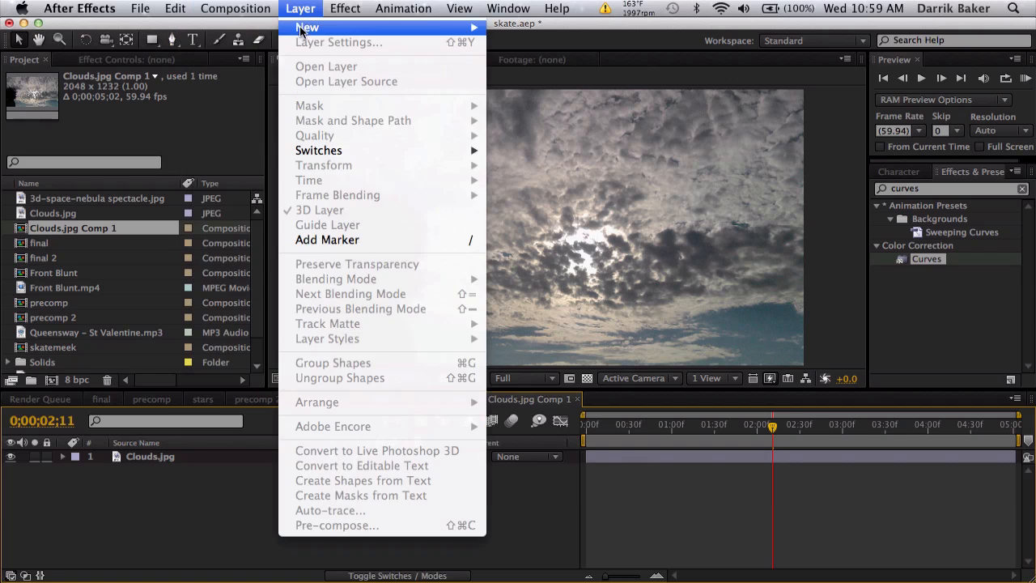
left_click(308, 28)
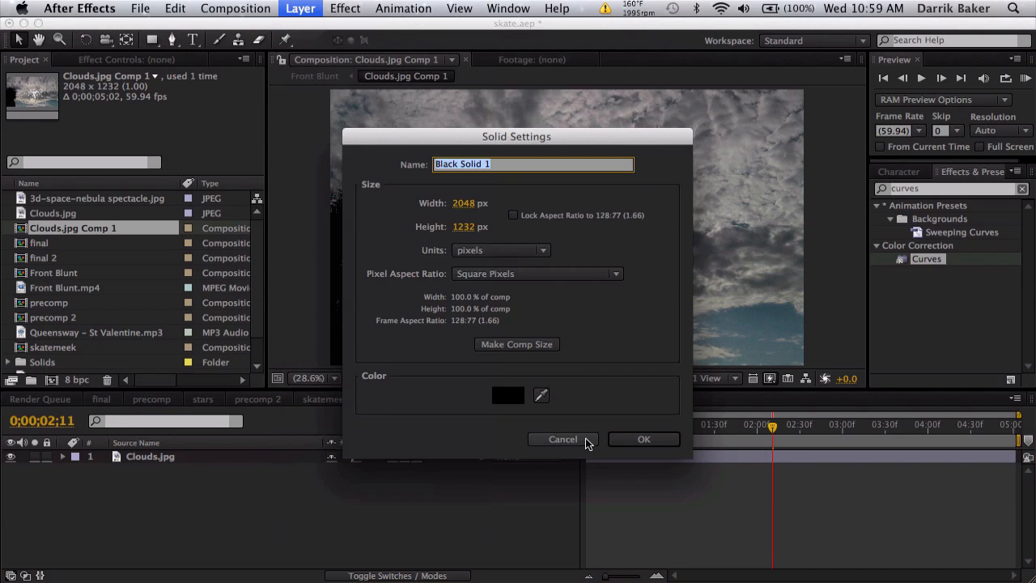
left_click(644, 439)
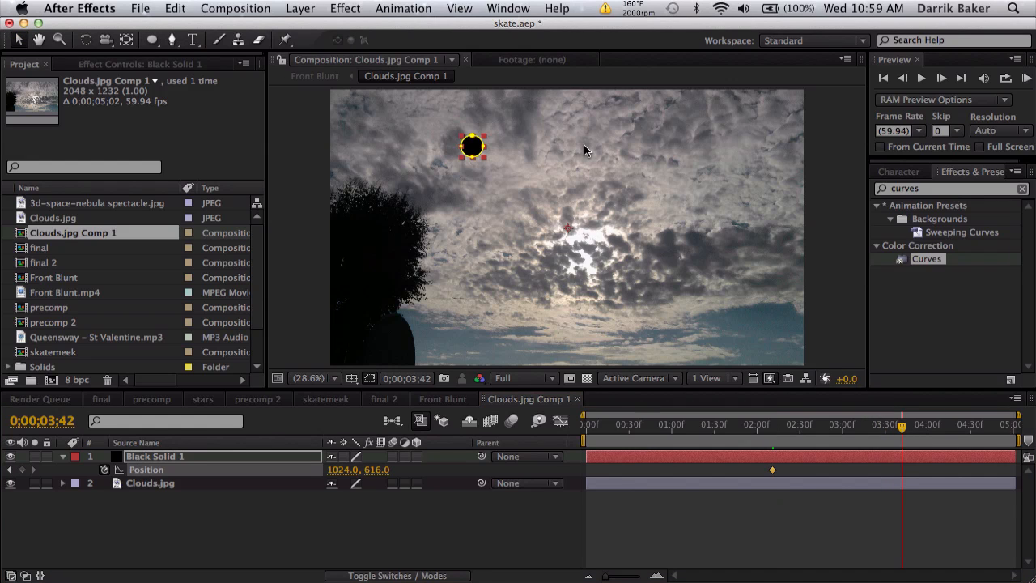
left_click_drag(473, 145, 698, 191)
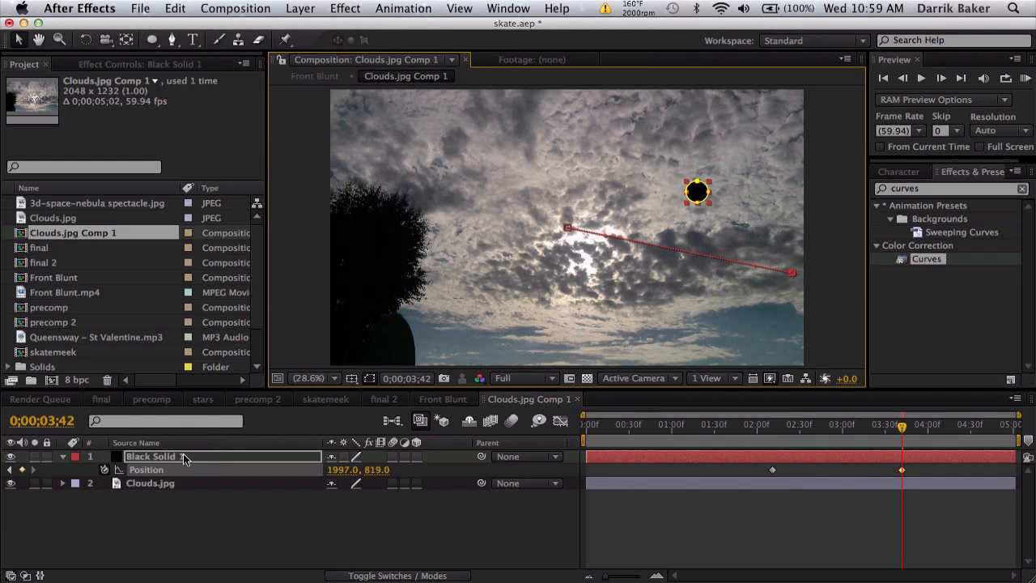
Check Front Blunt near the end, then reposition the dot's path in the clouds composition.
left_click(443, 398)
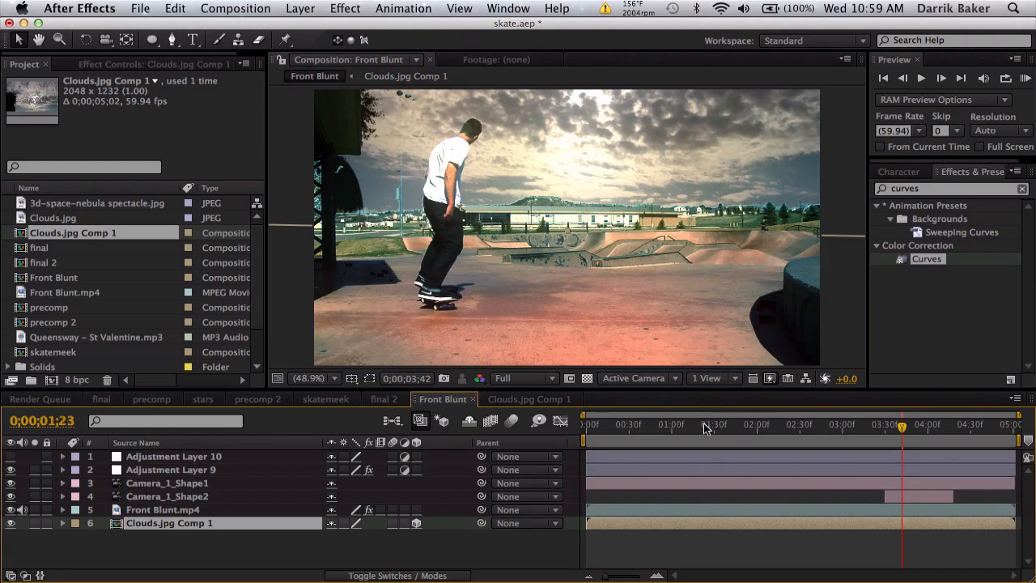
left_click(809, 425)
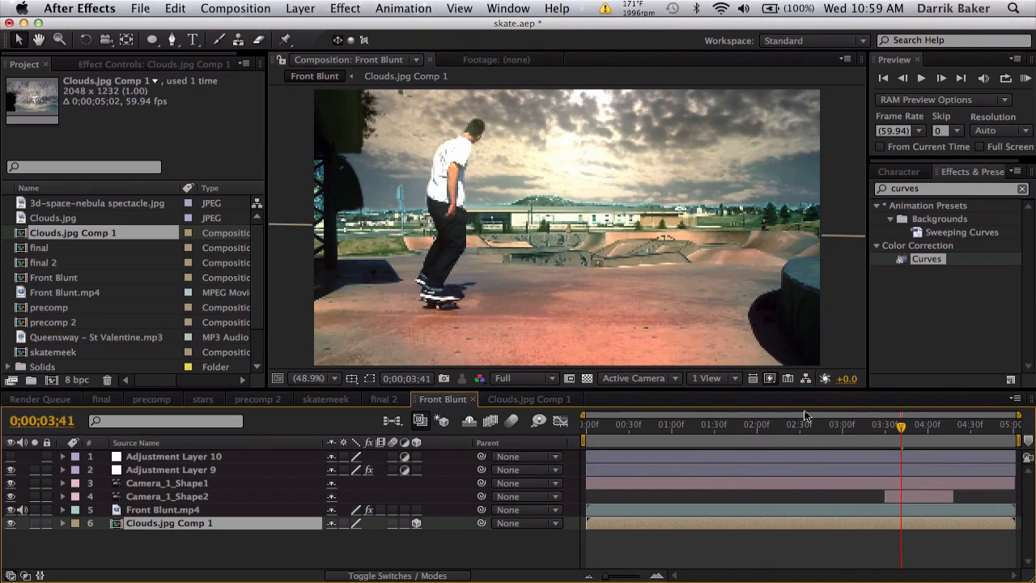
left_click(529, 398)
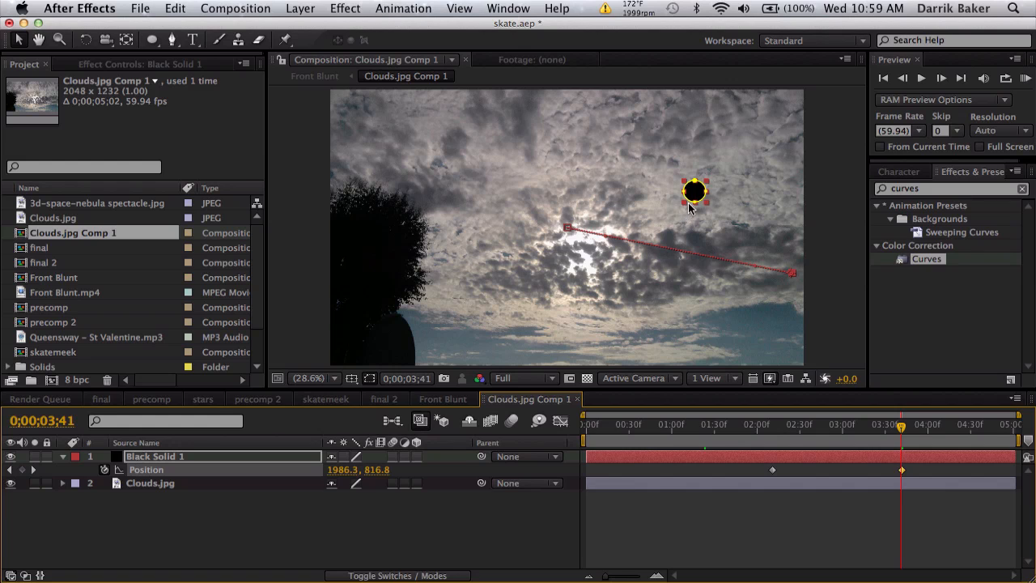
left_click_drag(694, 192, 579, 336)
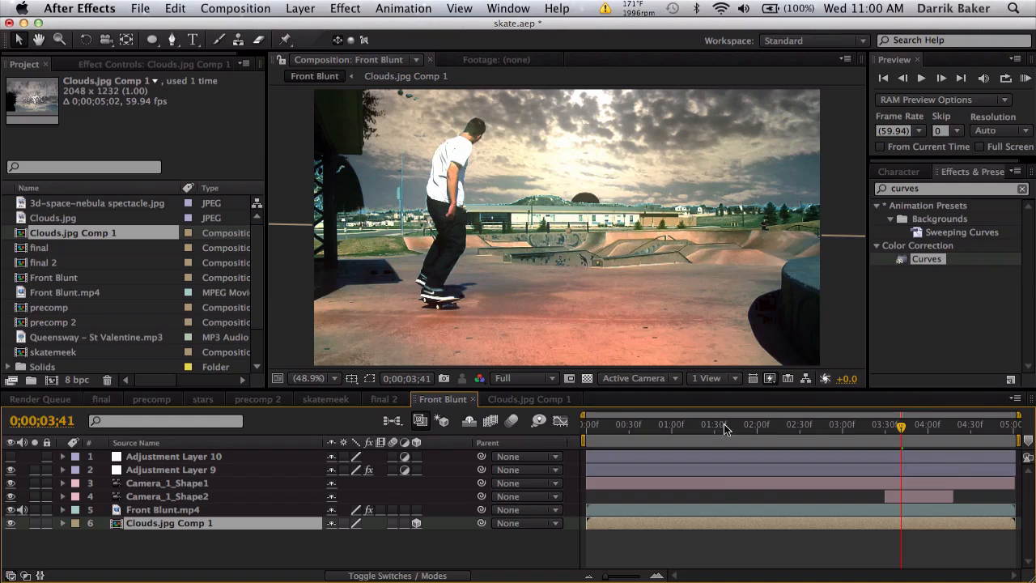
Scrub through later frames to watch the black dot travel across the cloudy sky.
left_click_drag(900, 424, 848, 424)
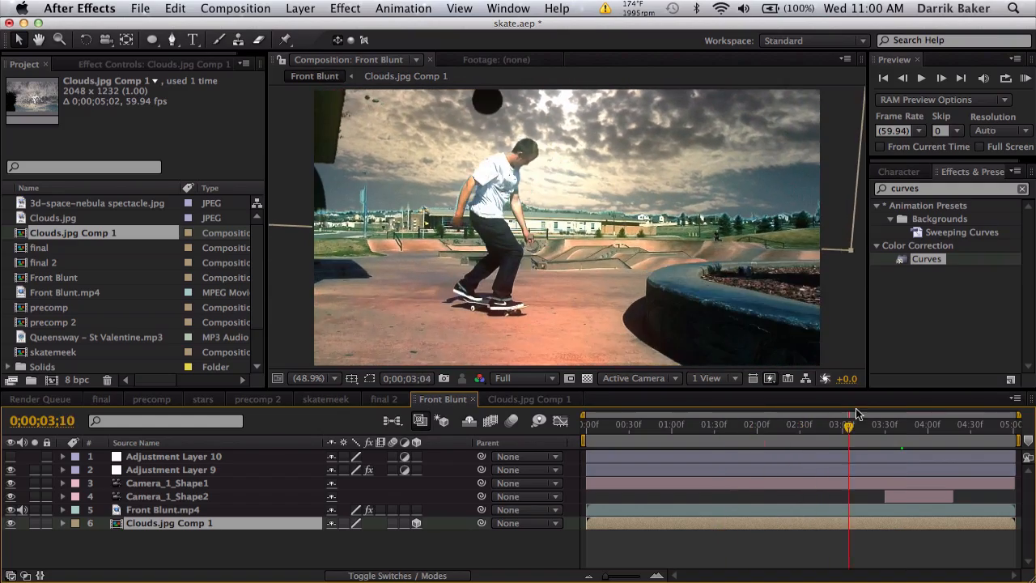
left_click(889, 424)
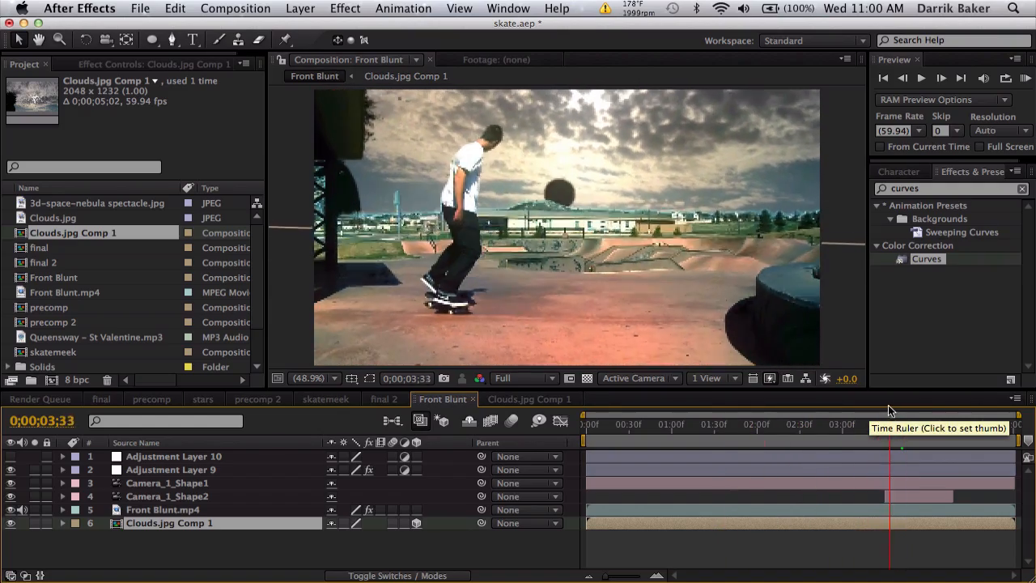
left_click(861, 424)
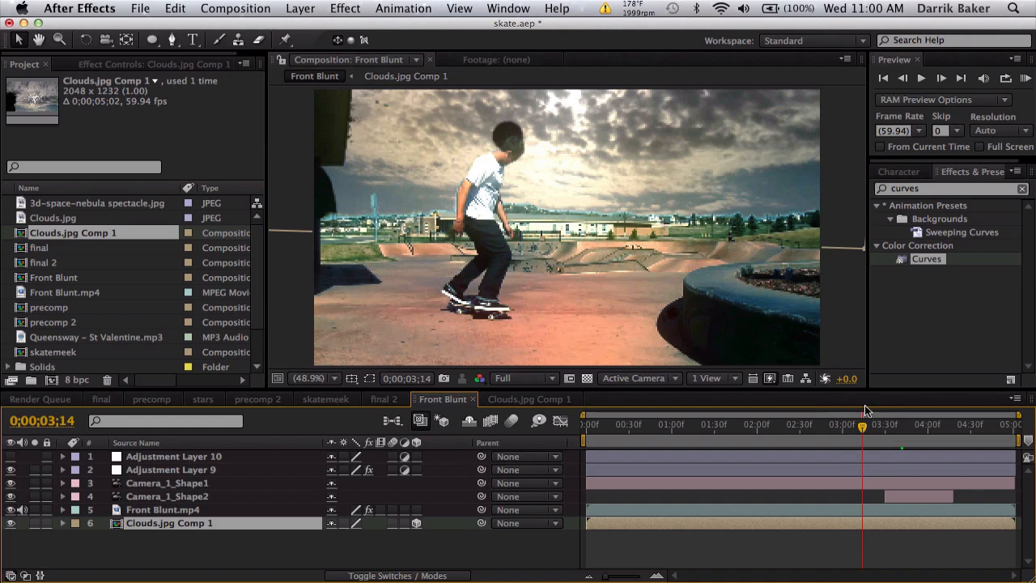
left_click_drag(861, 428, 887, 427)
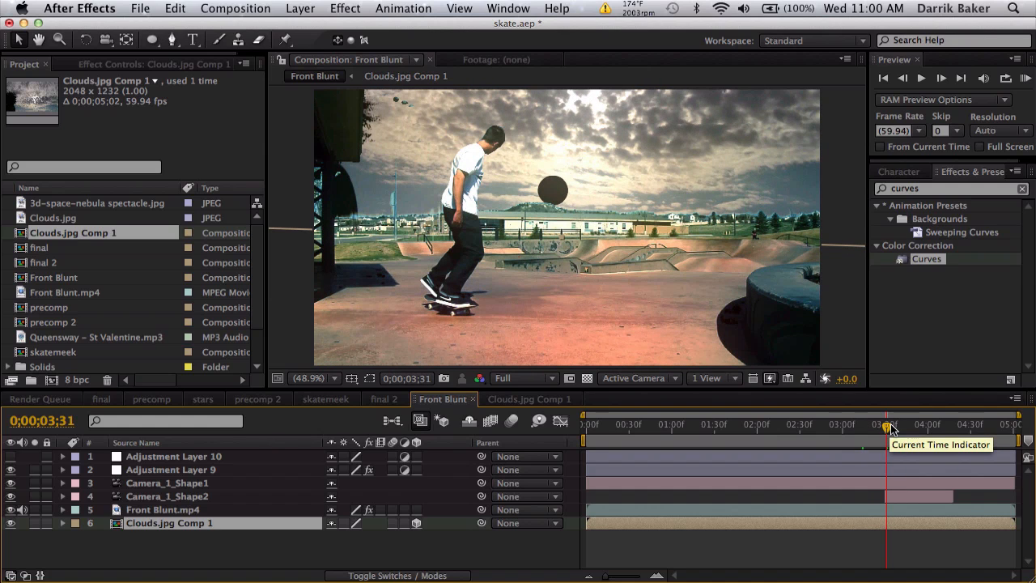
mouse_move(194, 476)
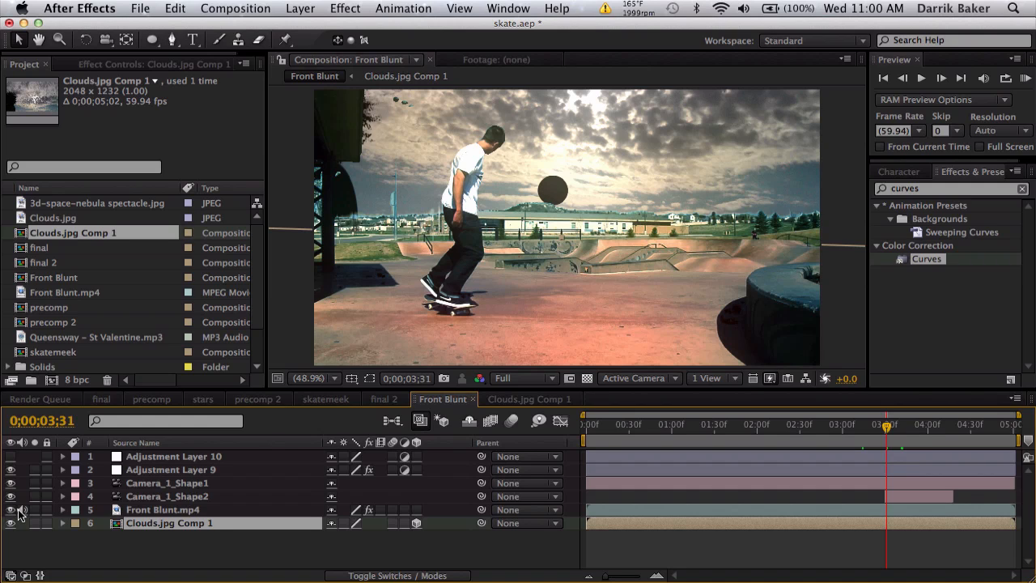
mouse_move(35, 515)
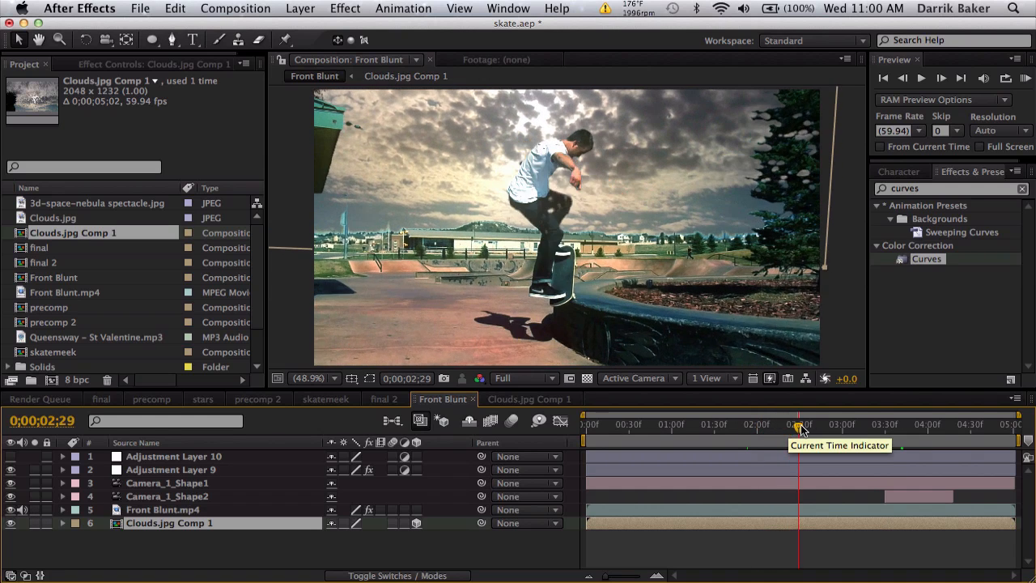
left_click_drag(800, 425, 813, 424)
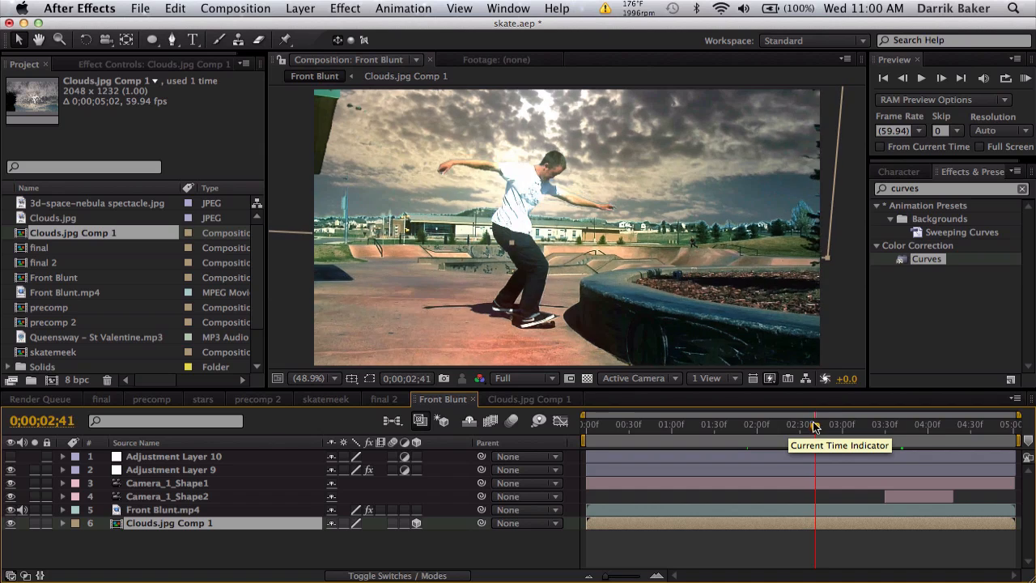
left_click_drag(813, 424, 770, 424)
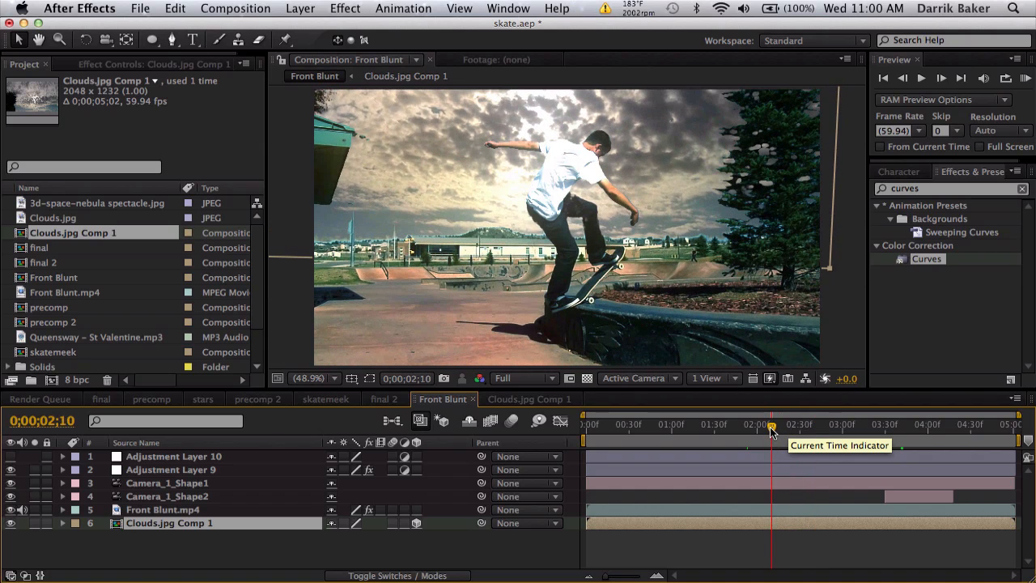